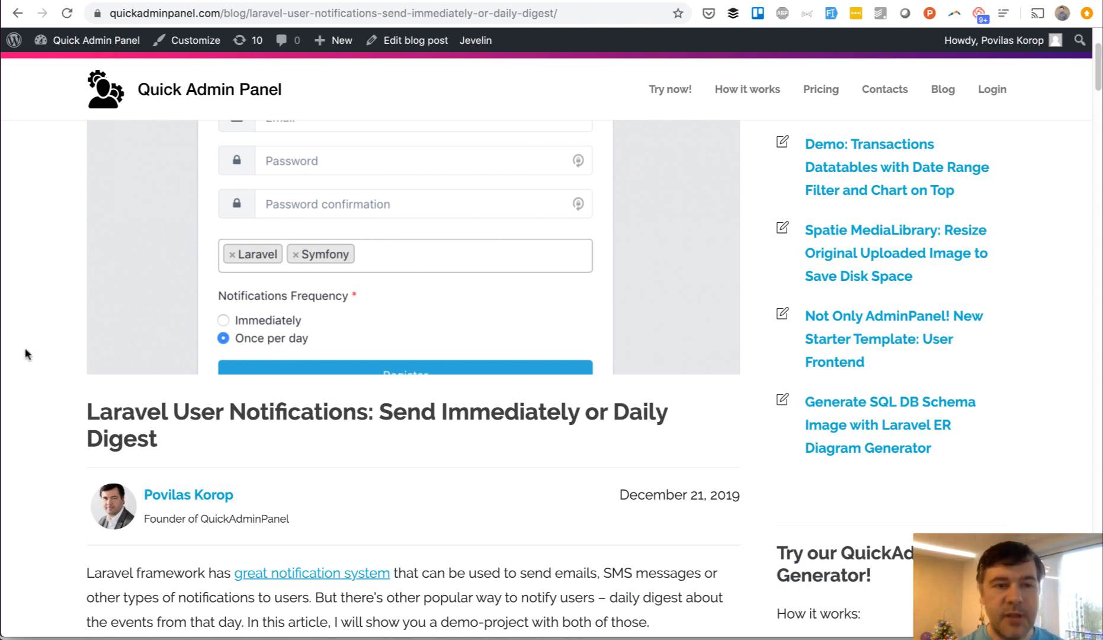
Step: Review the database structures list, scrolling back and forth over it
{"action": "scroll", "scroll_direction": "up", "scroll_amount": 3}
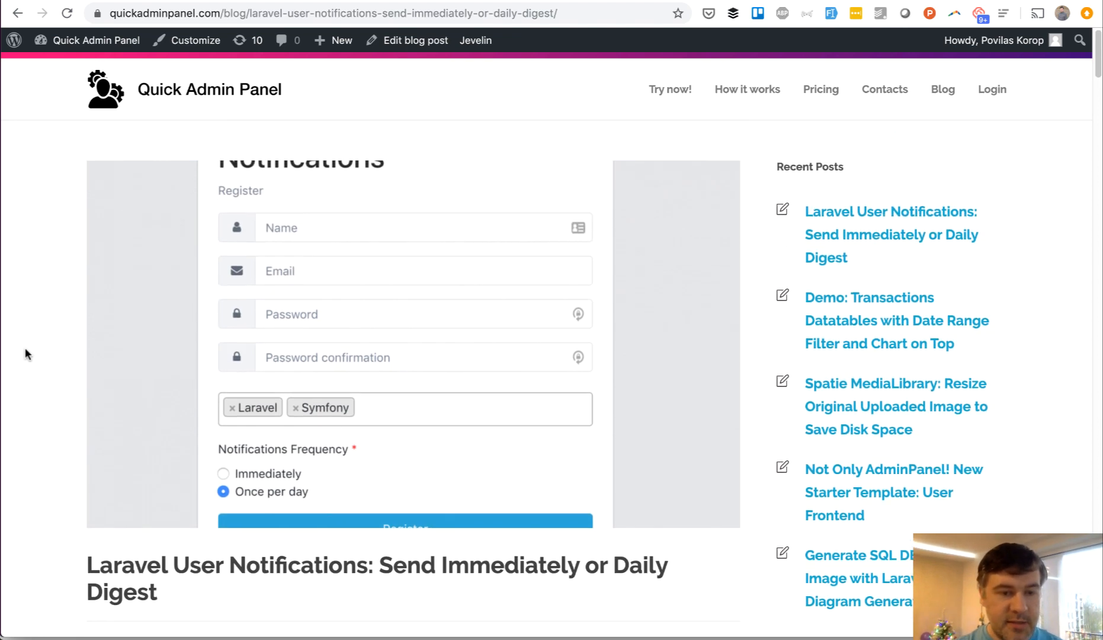
{"action": "scroll", "scroll_direction": "down", "scroll_amount": 3}
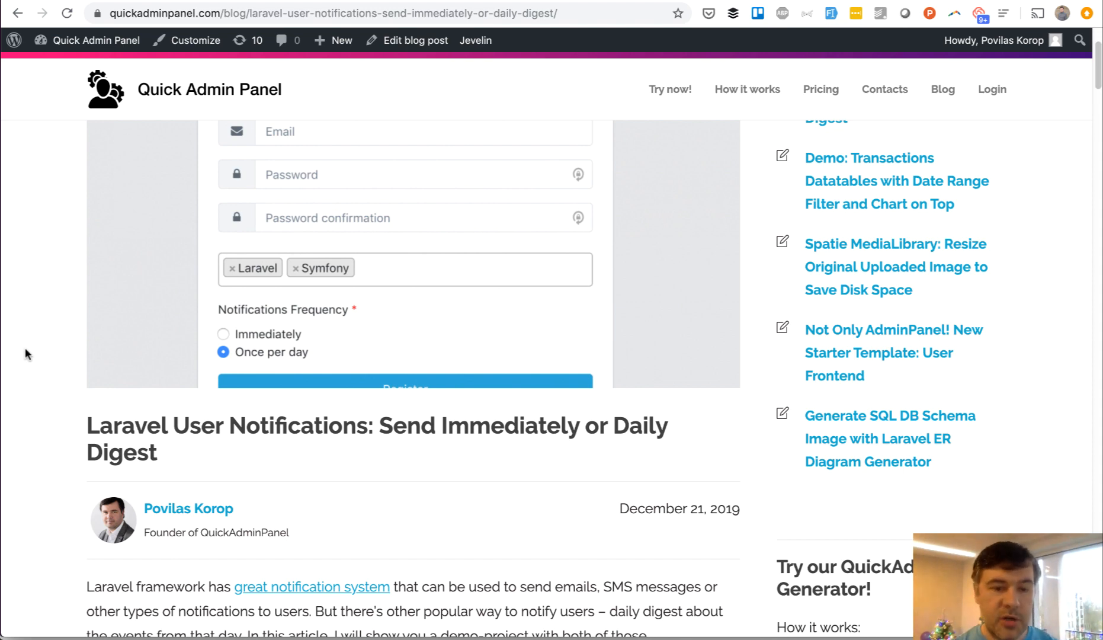
{"action": "scroll", "scroll_direction": "up", "scroll_amount": 3}
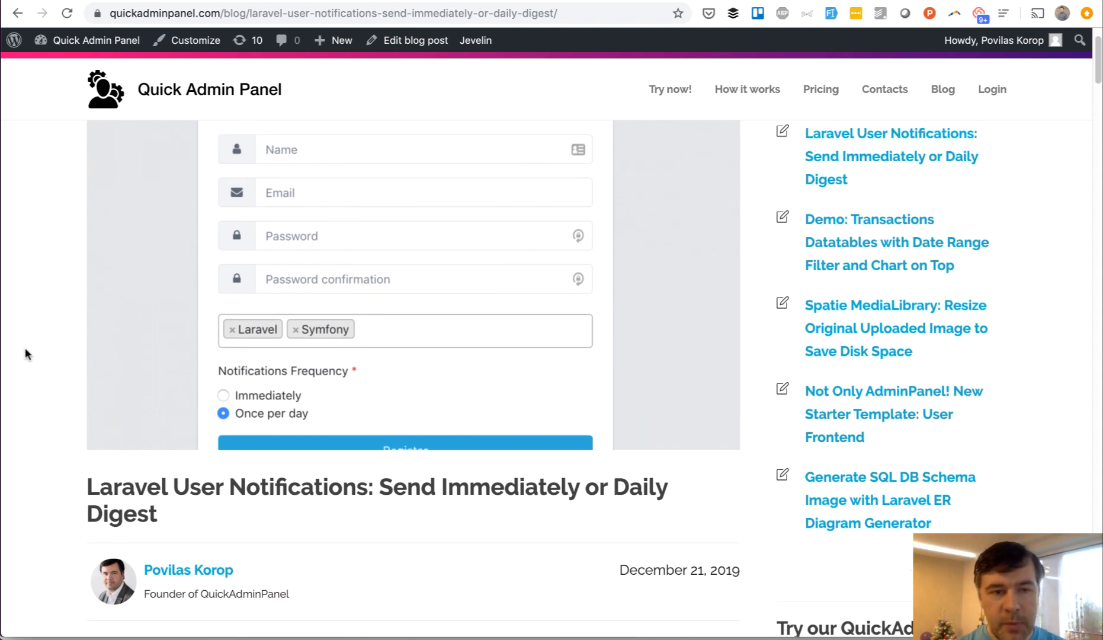
{"action": "scroll", "scroll_direction": "up", "scroll_amount": 3}
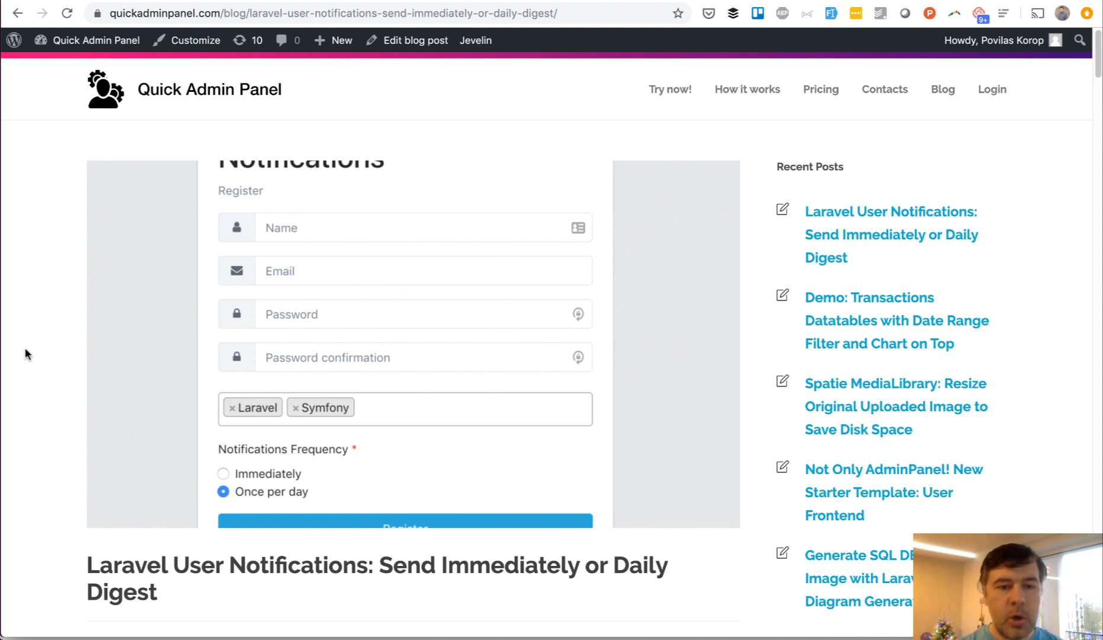
{"action": "scroll", "scroll_direction": "down", "scroll_amount": 3}
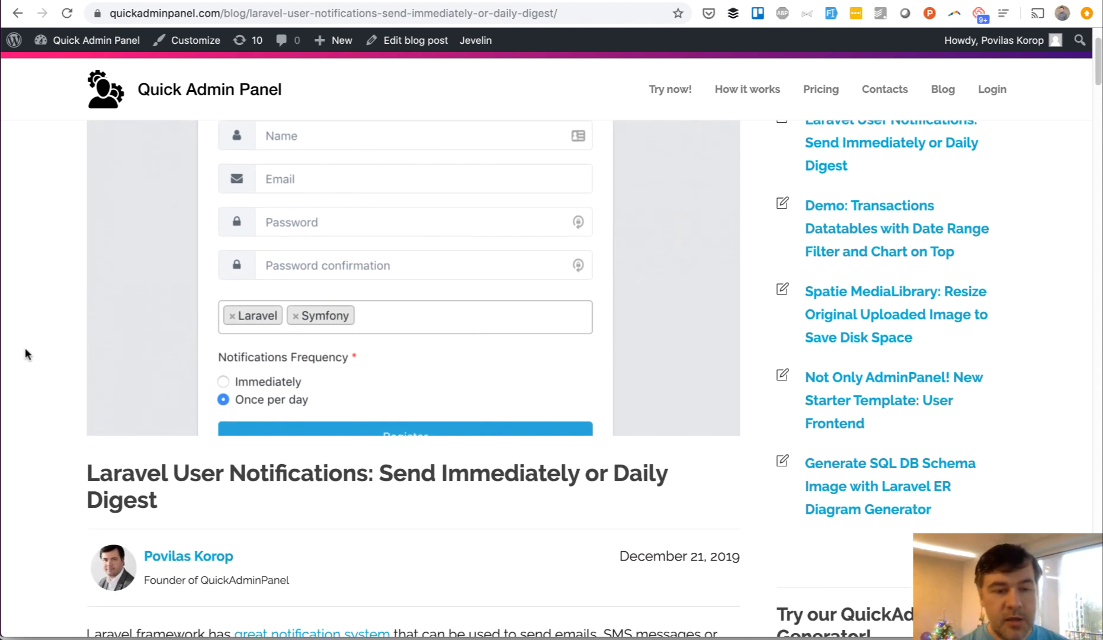
{"action": "mouse_move", "coordinate": [284, 354]}
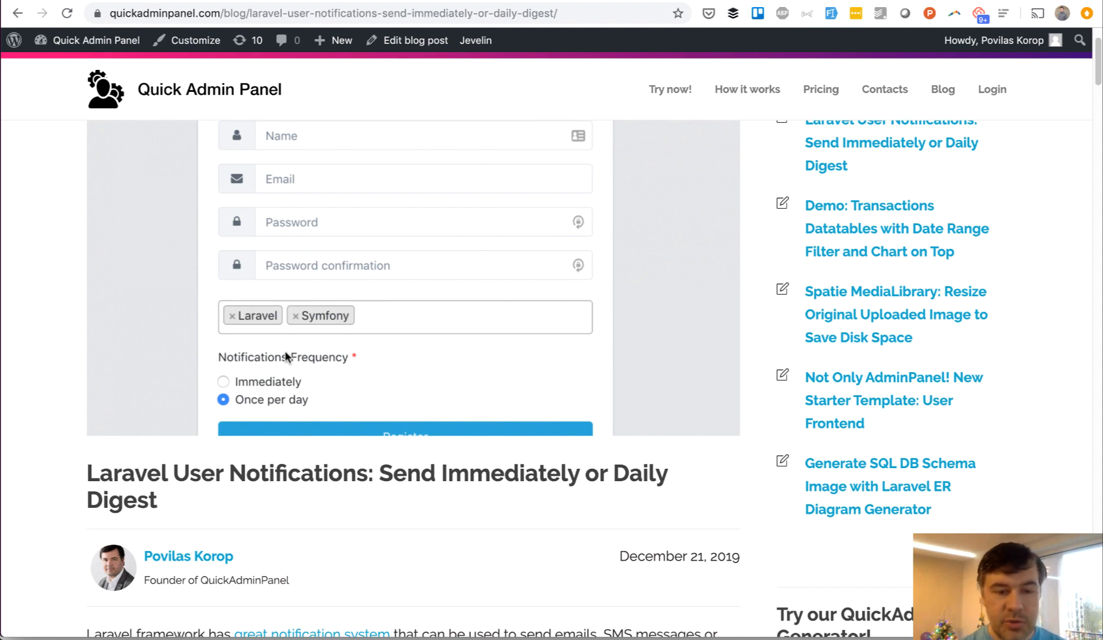
{"action": "mouse_move", "coordinate": [410, 326]}
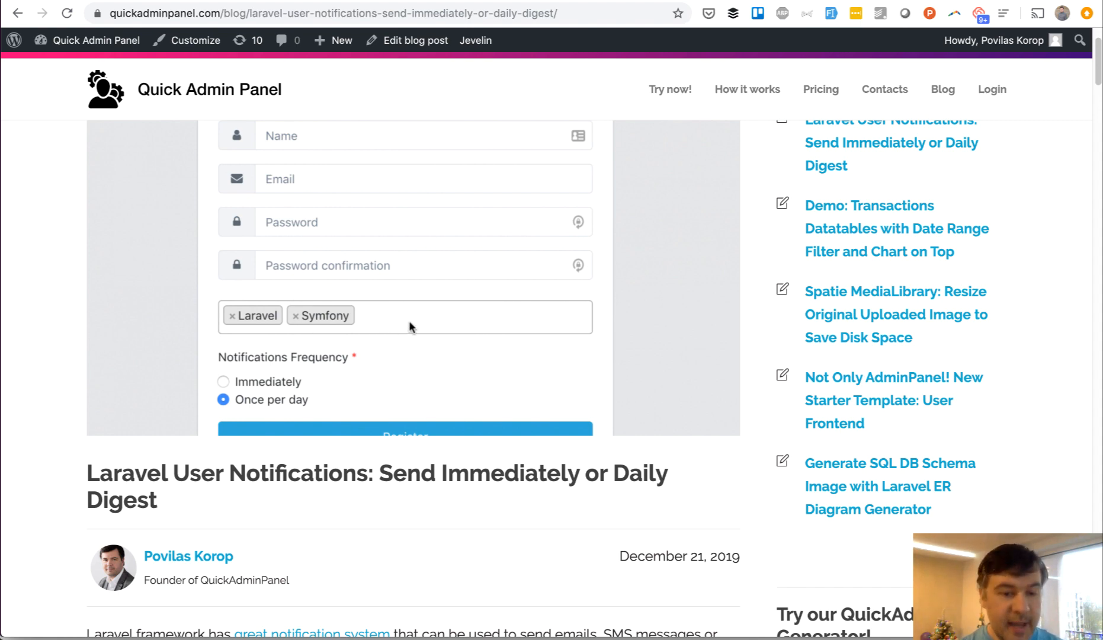
{"action": "mouse_move", "coordinate": [22, 381]}
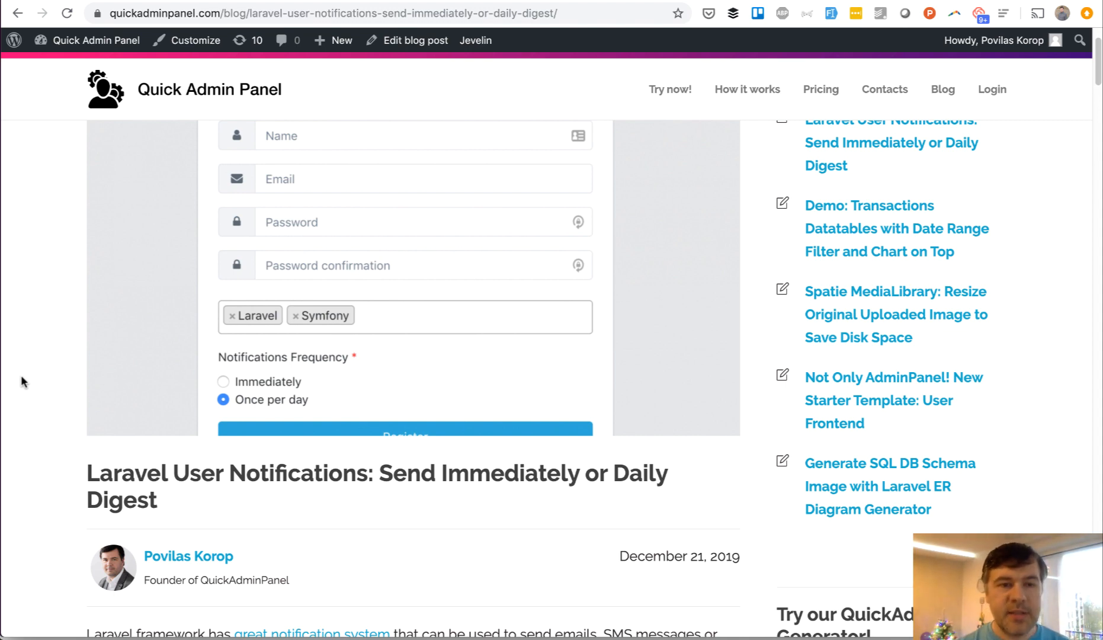
{"action": "mouse_move", "coordinate": [380, 360]}
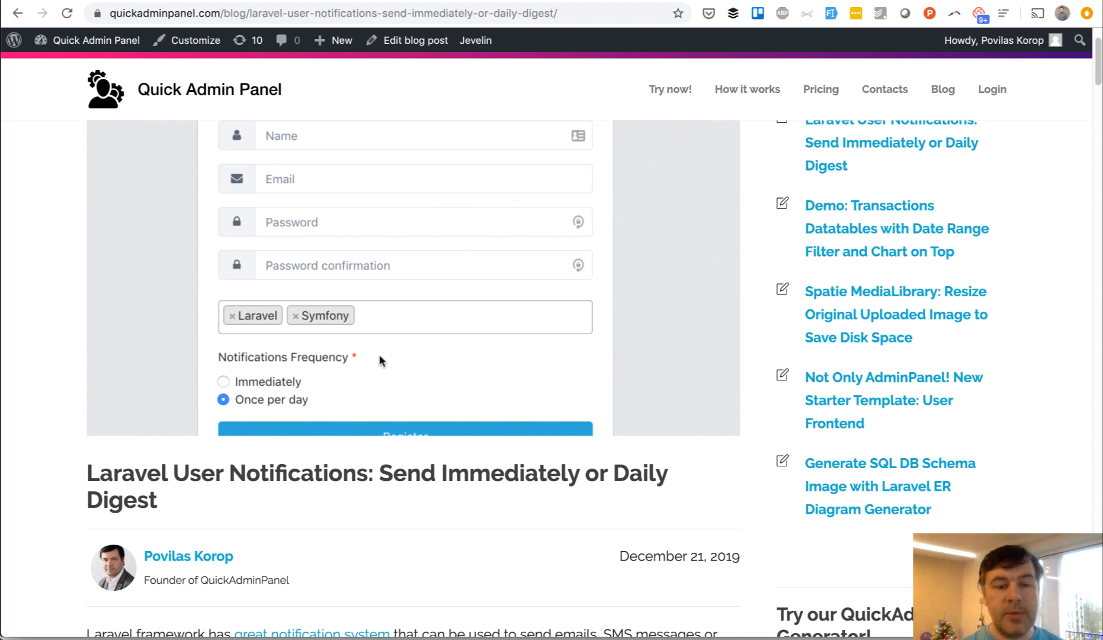
{"action": "mouse_move", "coordinate": [46, 415]}
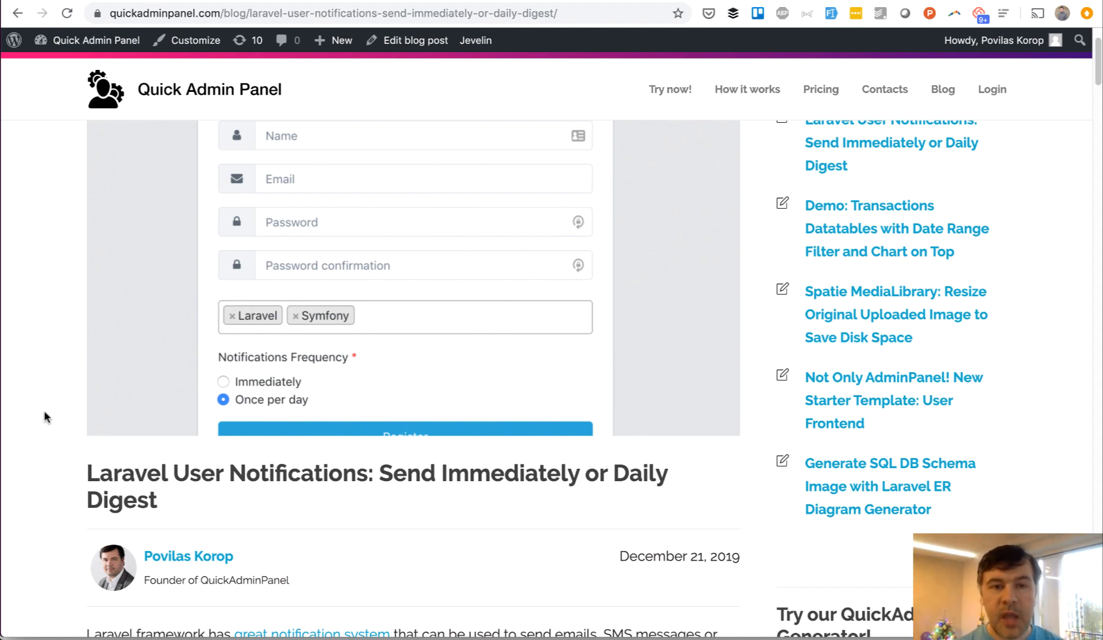
{"action": "mouse_move", "coordinate": [189, 238]}
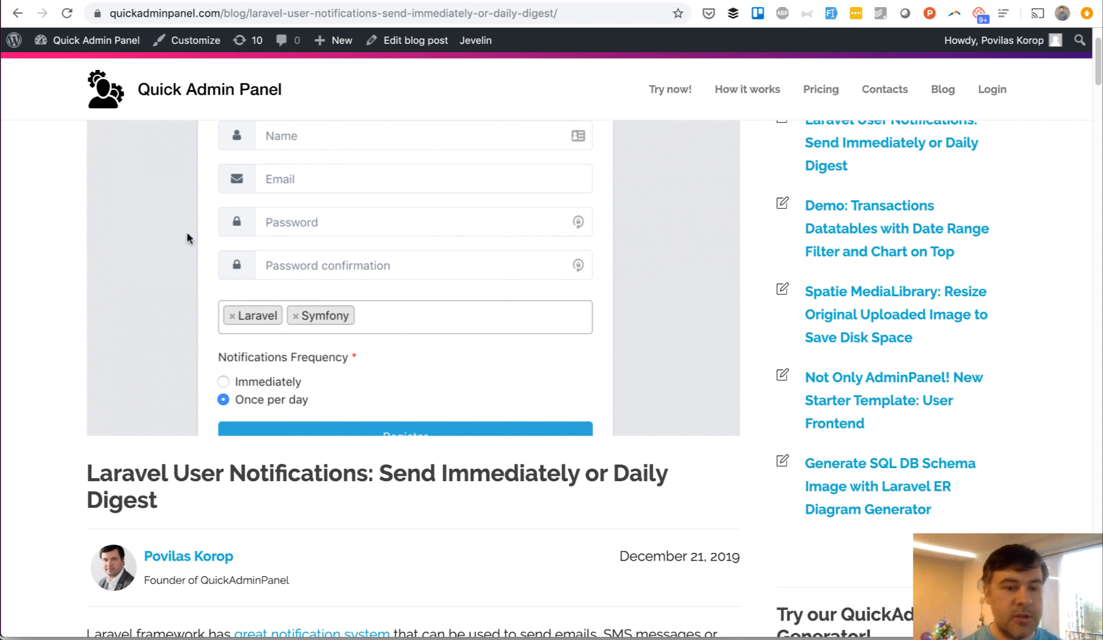
{"action": "mouse_move", "coordinate": [380, 304]}
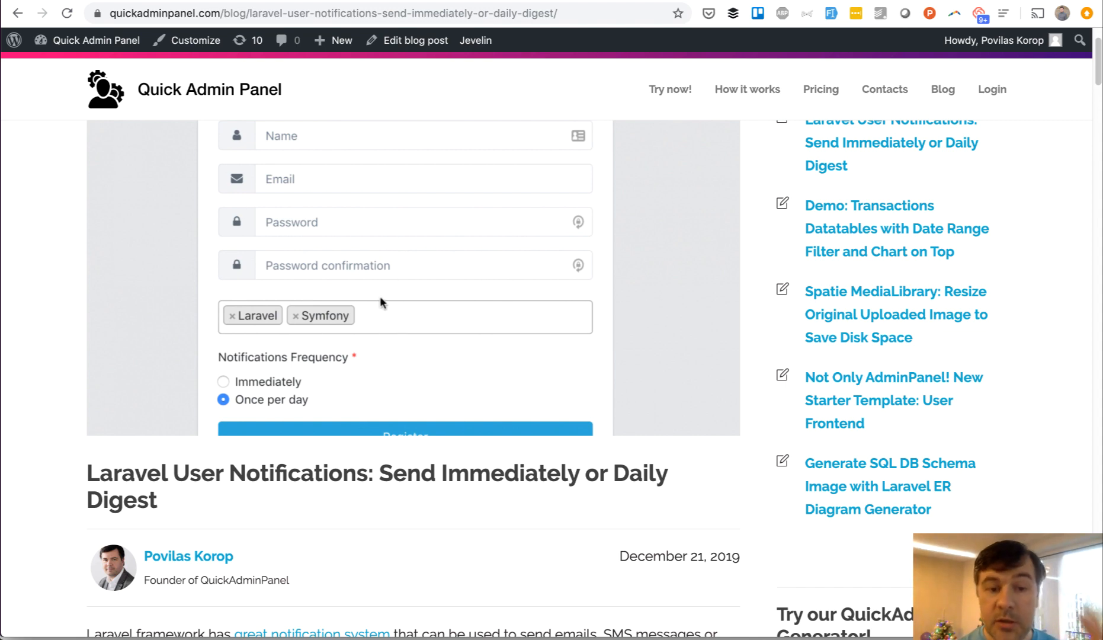
{"action": "mouse_move", "coordinate": [284, 383]}
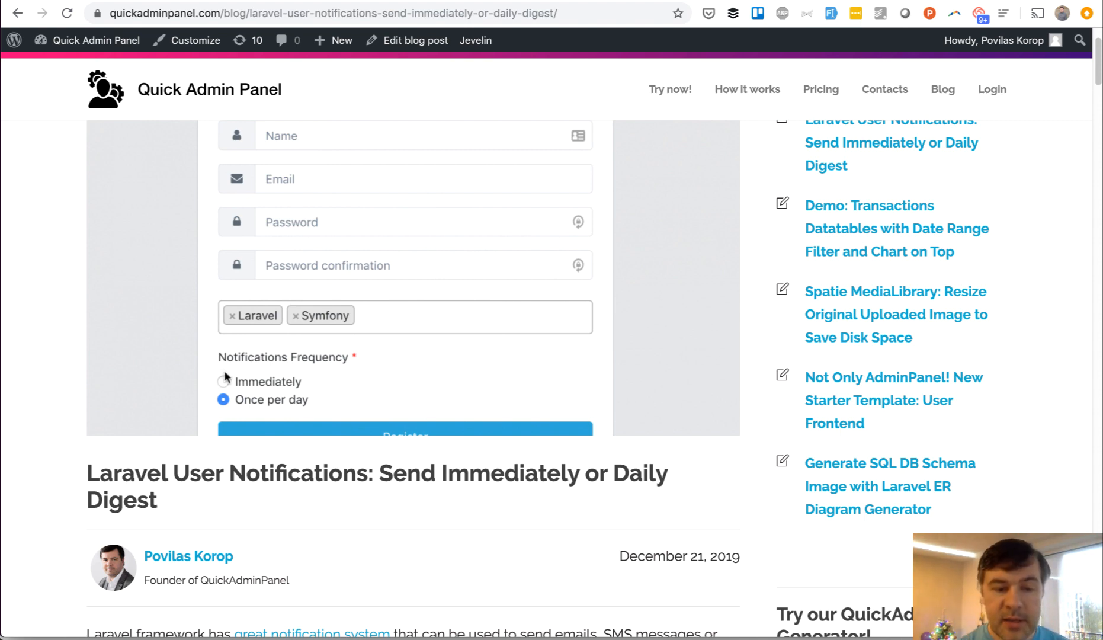
Step: Scroll down to the Immediate Notification section and its admin Create Job screenshot
{"action": "scroll", "scroll_direction": "down", "scroll_amount": 3}
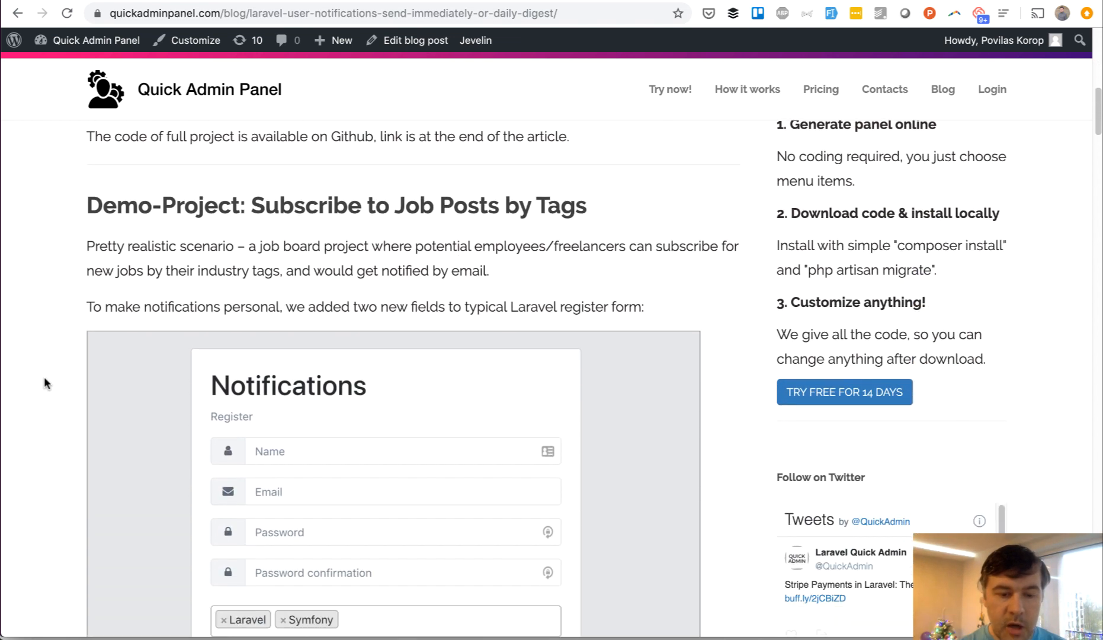
{"action": "scroll", "scroll_direction": "down", "scroll_amount": 3}
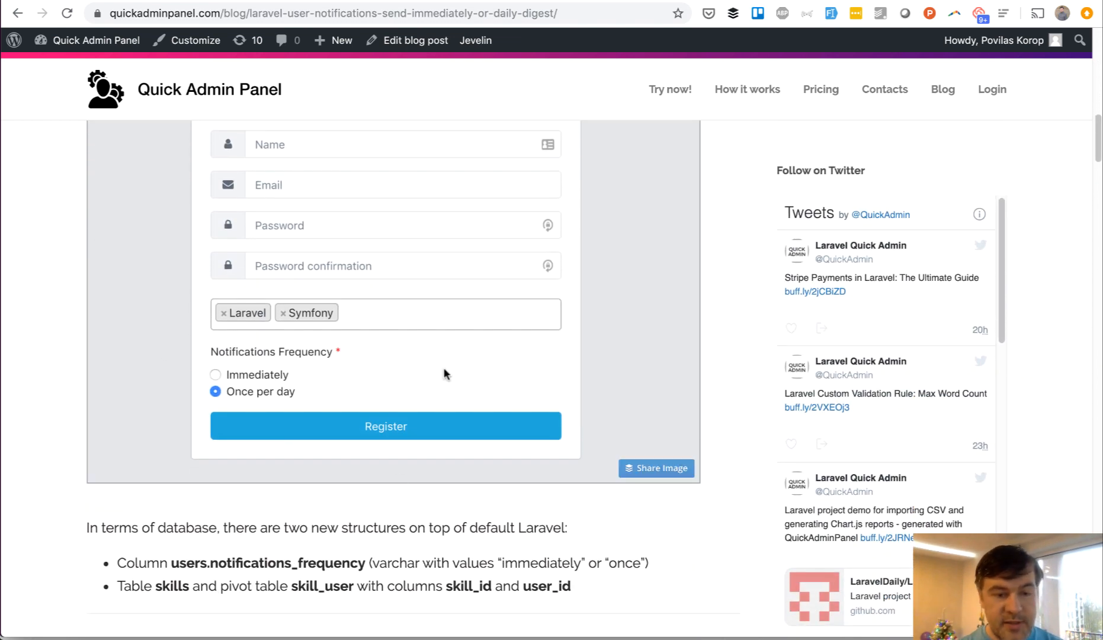
{"action": "scroll", "scroll_direction": "down", "scroll_amount": 3}
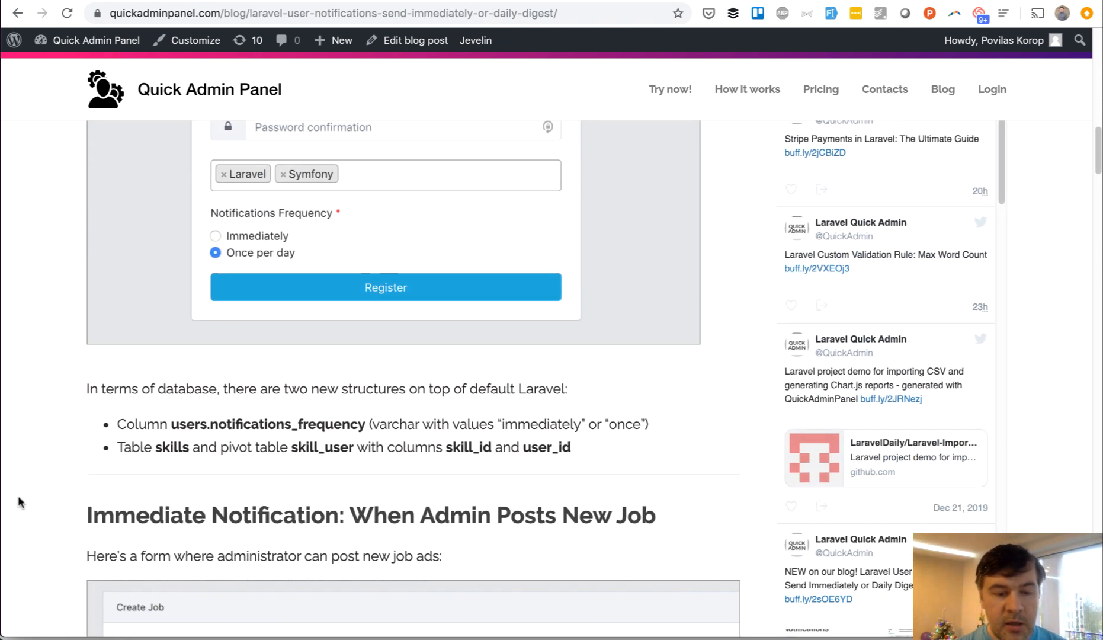
{"action": "scroll", "scroll_direction": "down", "scroll_amount": 3}
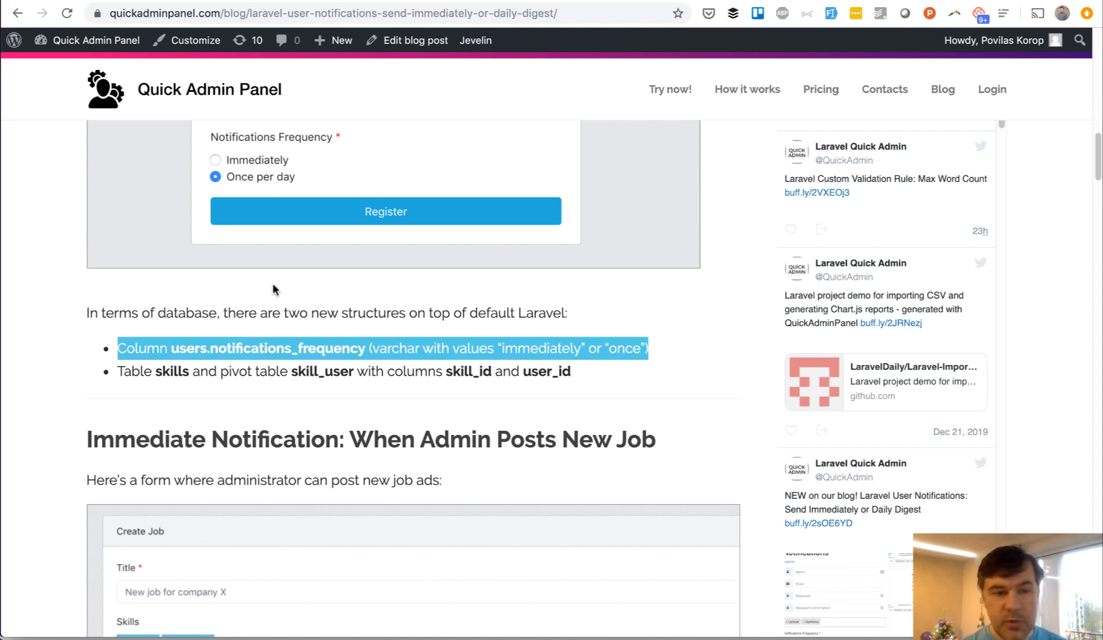
{"action": "mouse_move", "coordinate": [278, 370]}
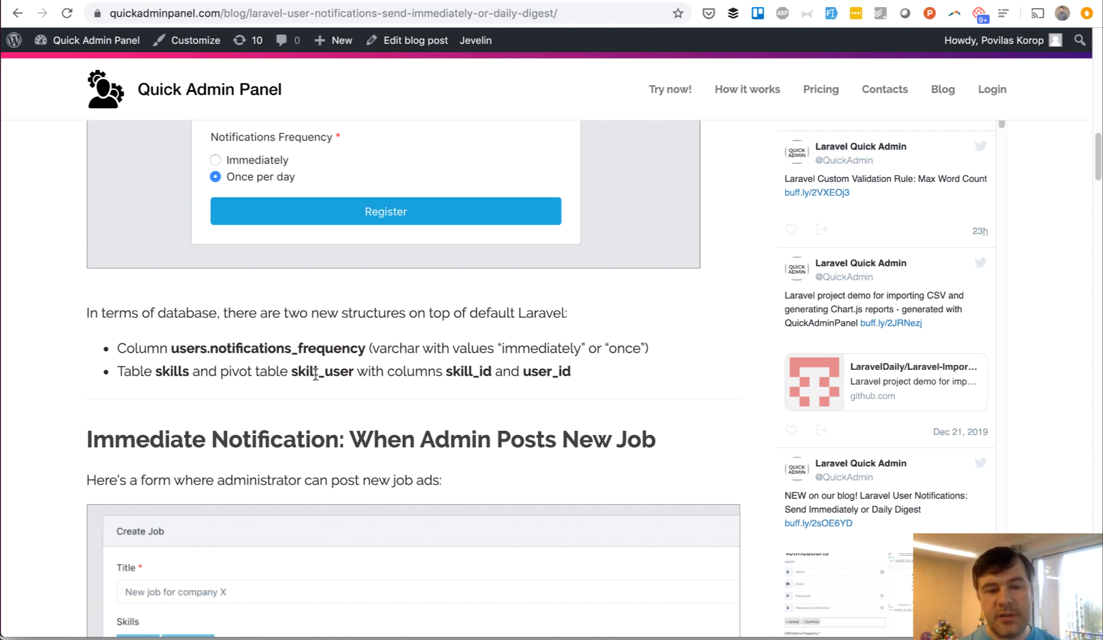
{"action": "scroll", "scroll_direction": "down", "scroll_amount": 3}
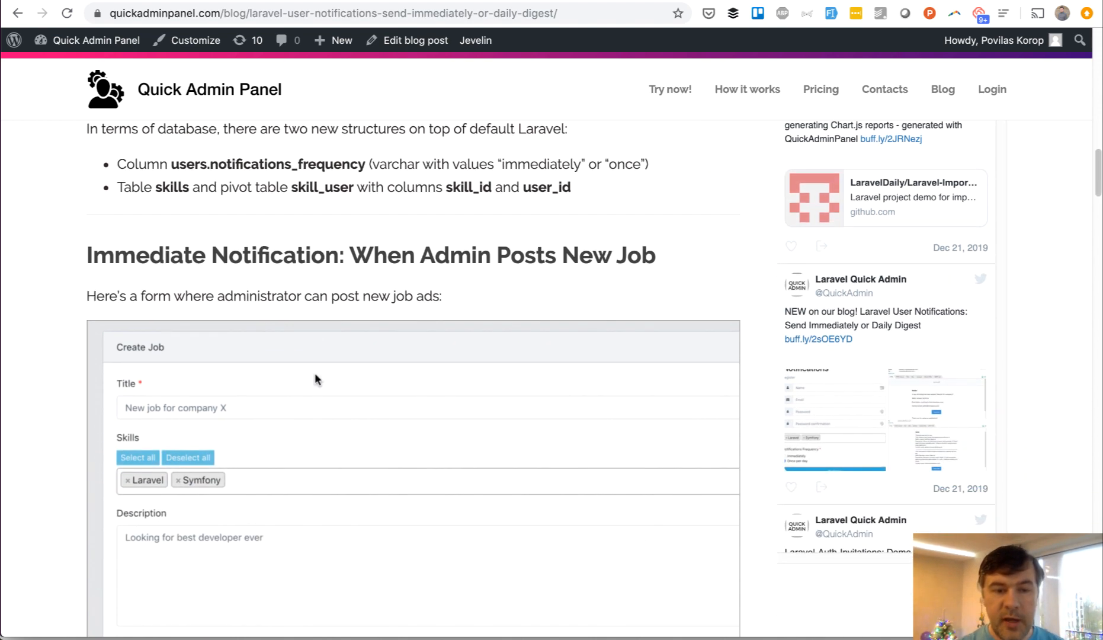
{"action": "scroll", "scroll_direction": "down", "scroll_amount": 3}
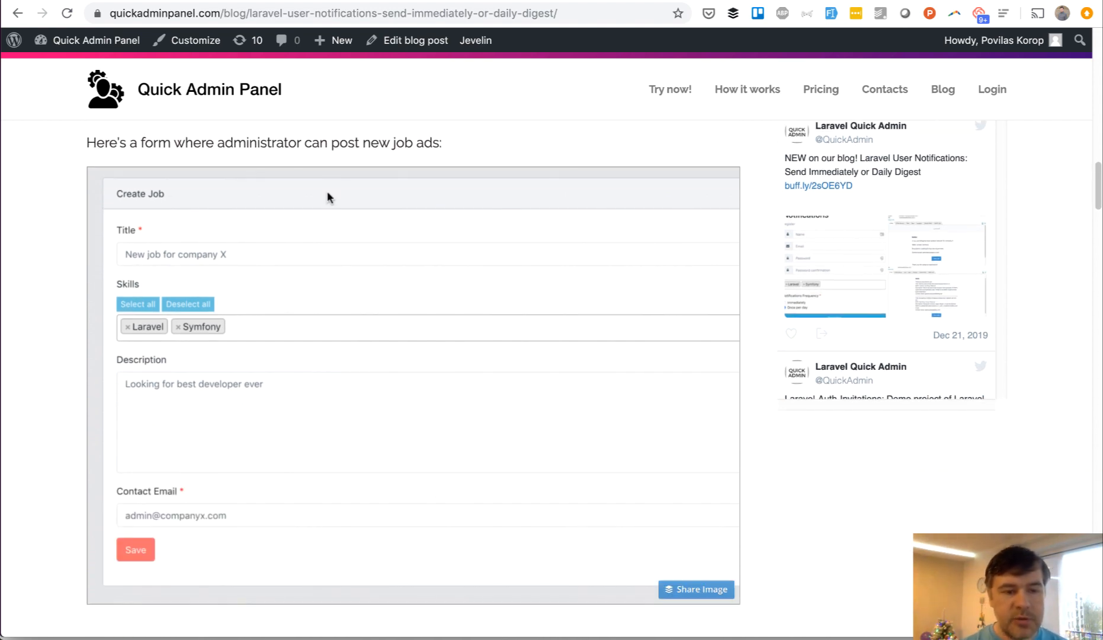
{"action": "mouse_move", "coordinate": [40, 376]}
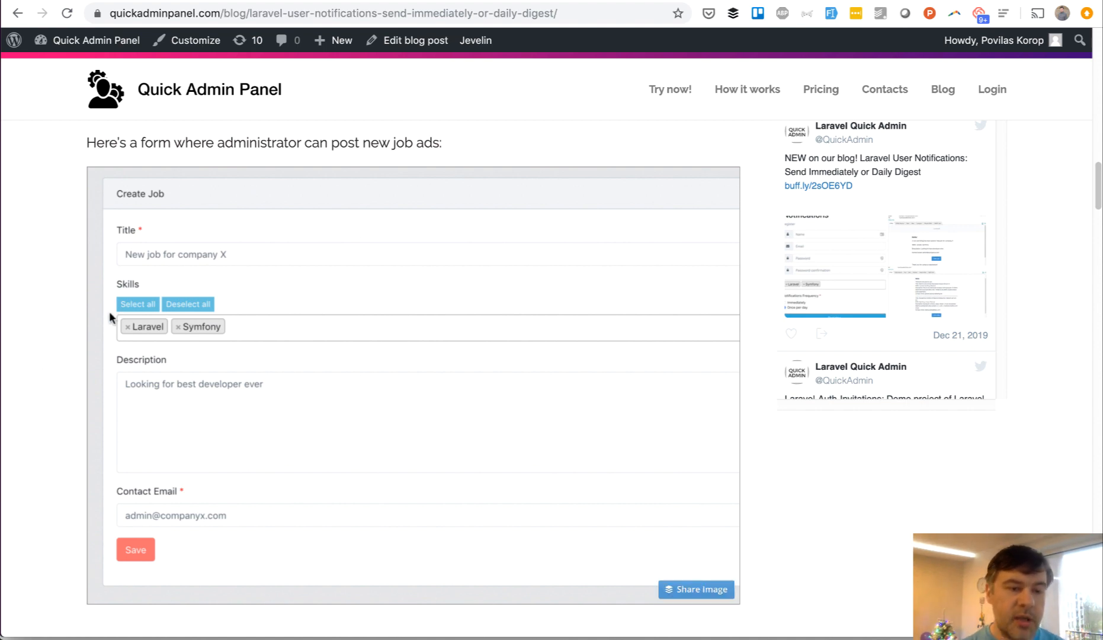
{"action": "mouse_move", "coordinate": [241, 327]}
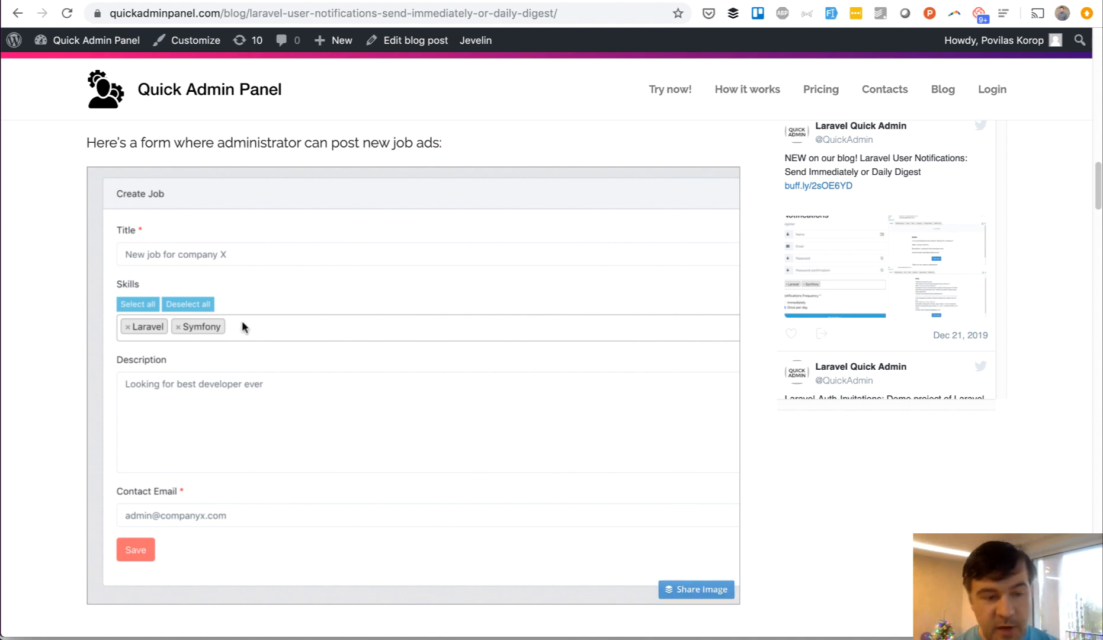
Step: Scroll to the controller code and highlight its create call
{"action": "scroll", "scroll_direction": "down", "scroll_amount": 3}
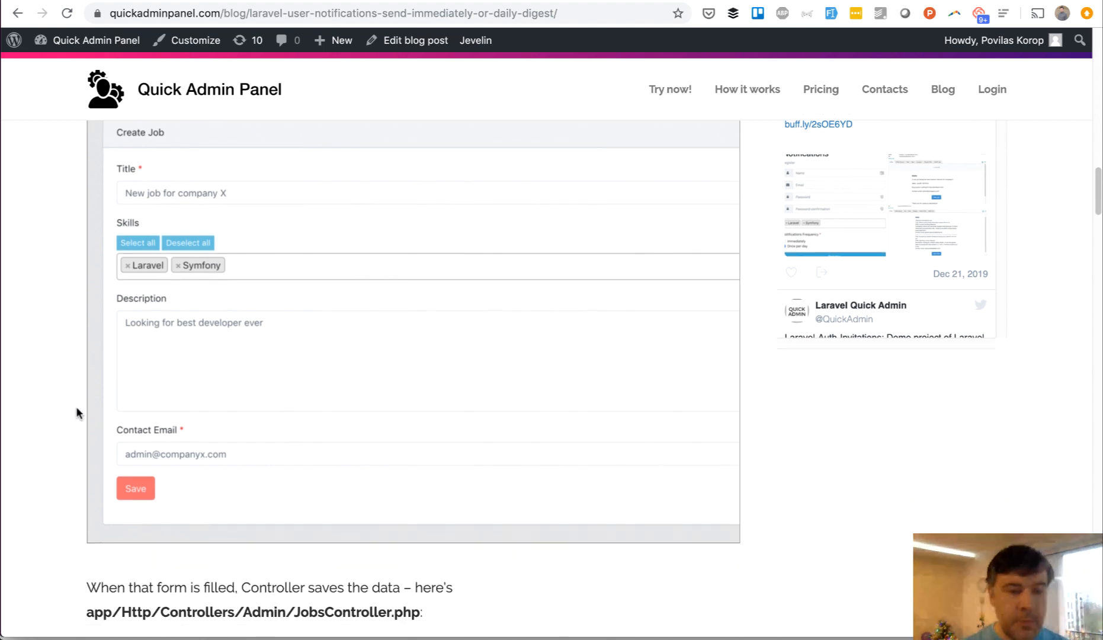
{"action": "scroll", "scroll_direction": "down", "scroll_amount": 3}
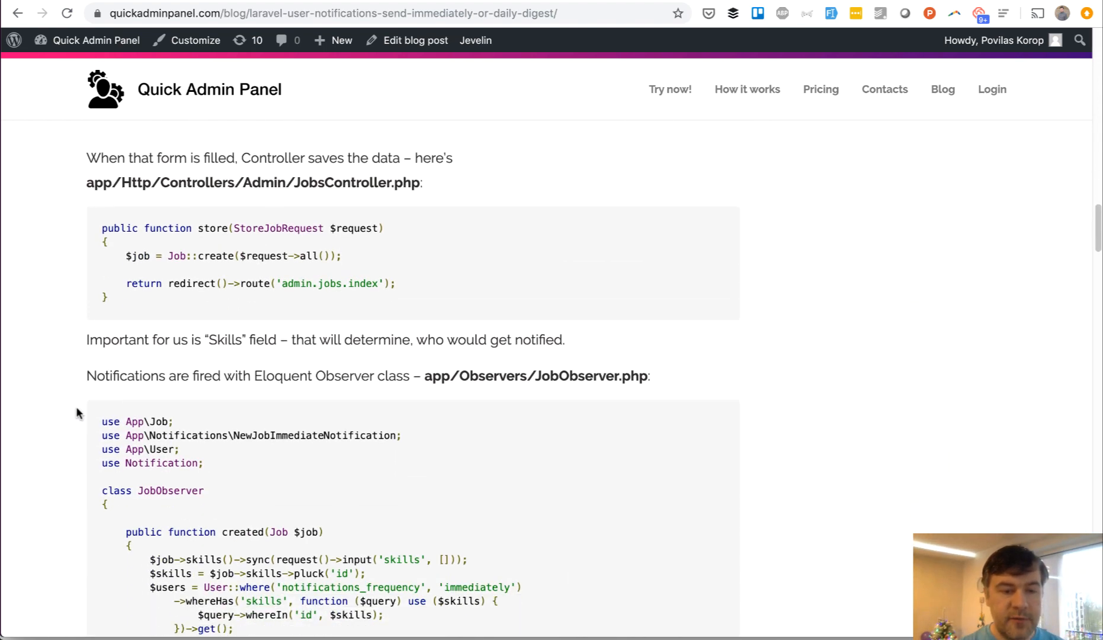
{"action": "scroll", "scroll_direction": "down", "scroll_amount": 3}
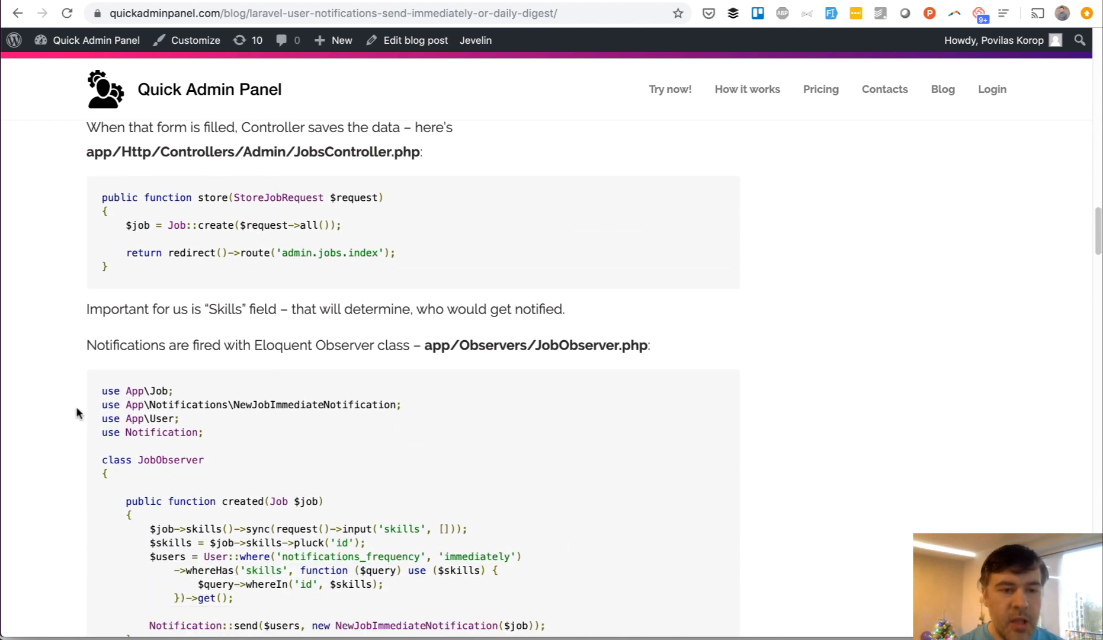
{"action": "mouse_move", "coordinate": [189, 212]}
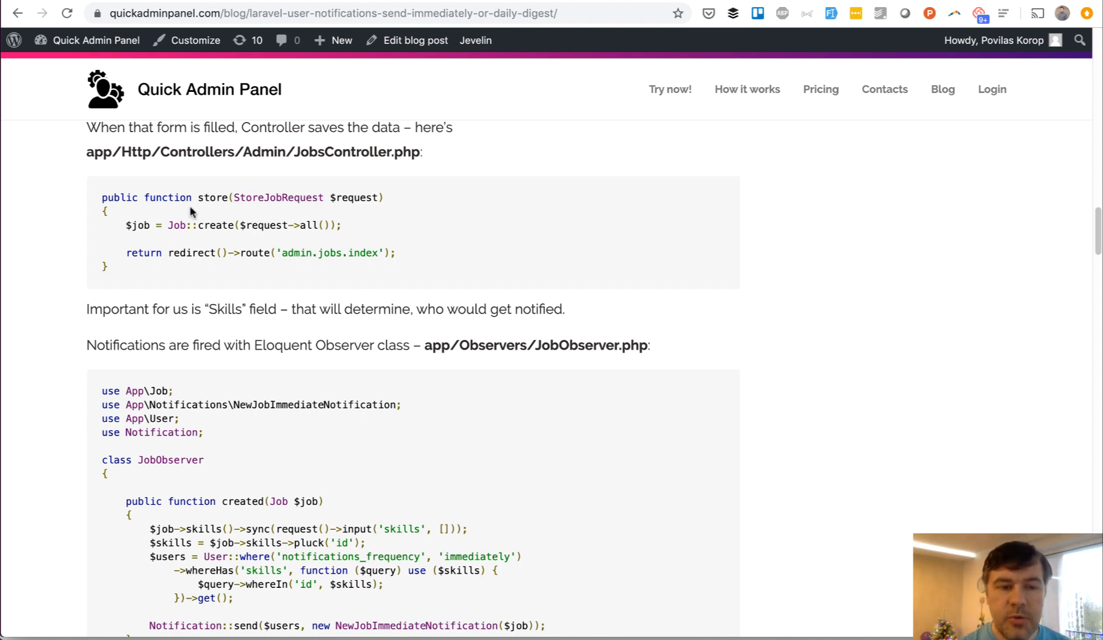
{"action": "double_click", "coordinate": [219, 225]}
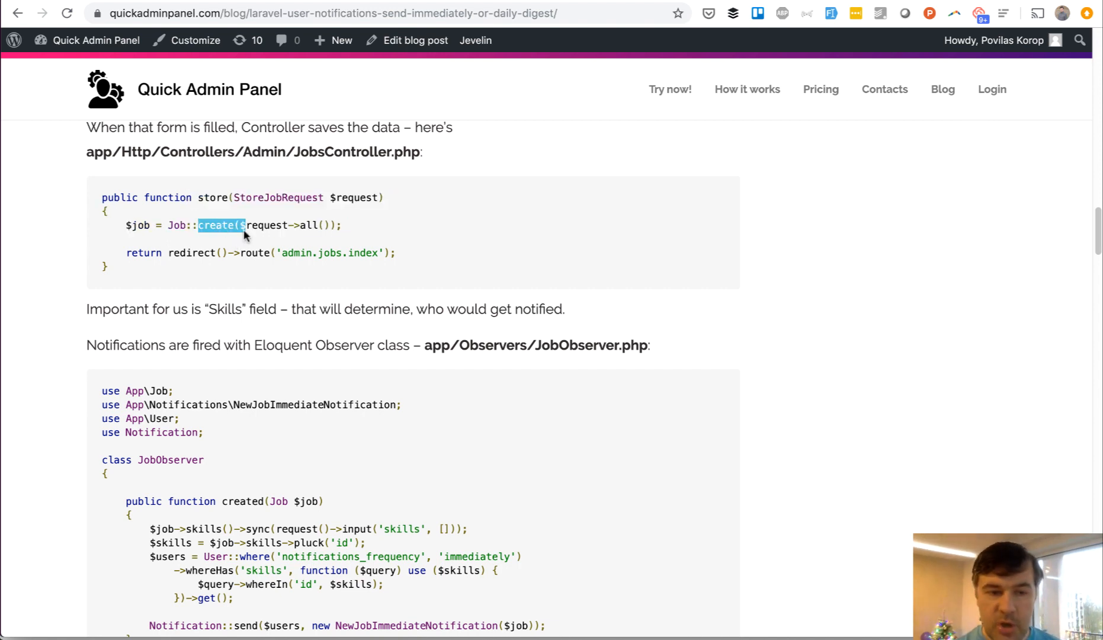
{"action": "scroll", "scroll_direction": "down", "scroll_amount": 3}
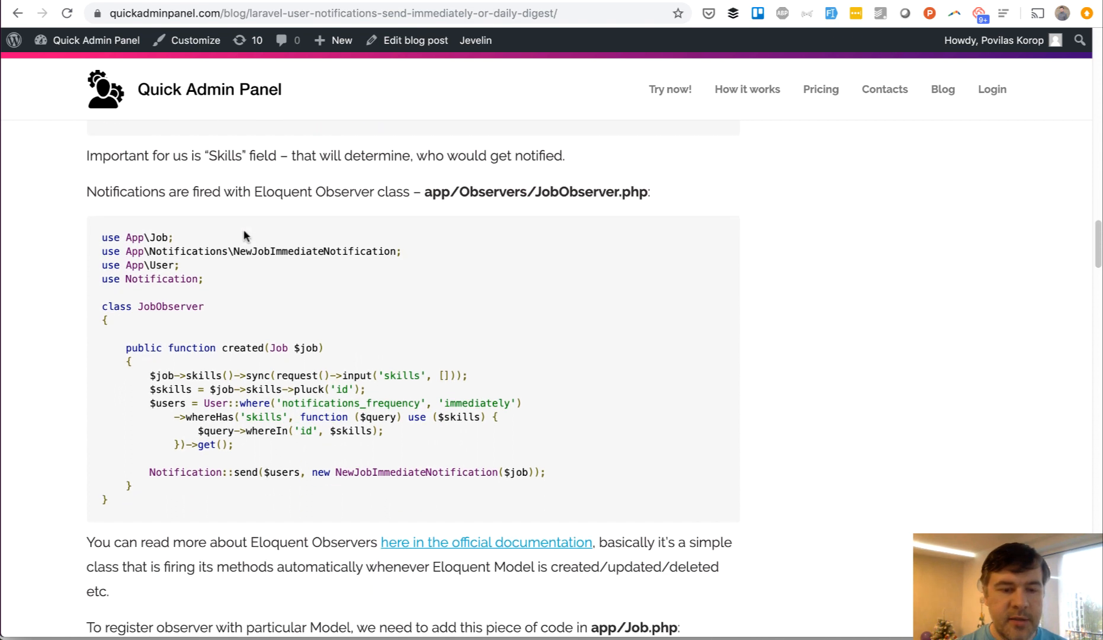
{"action": "mouse_move", "coordinate": [540, 190]}
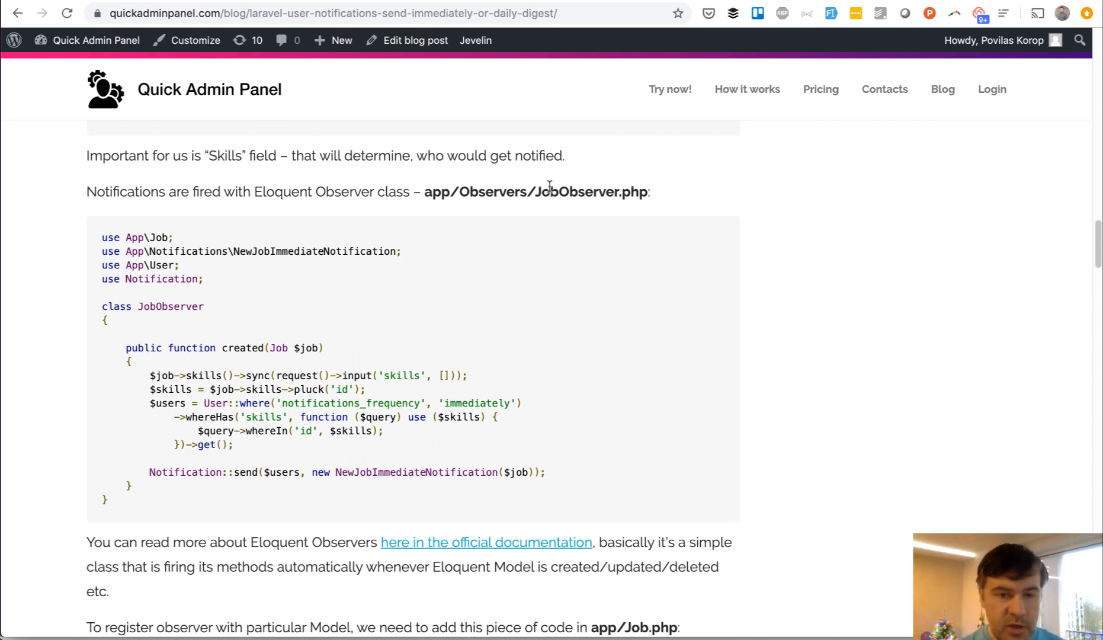
{"action": "mouse_move", "coordinate": [186, 378]}
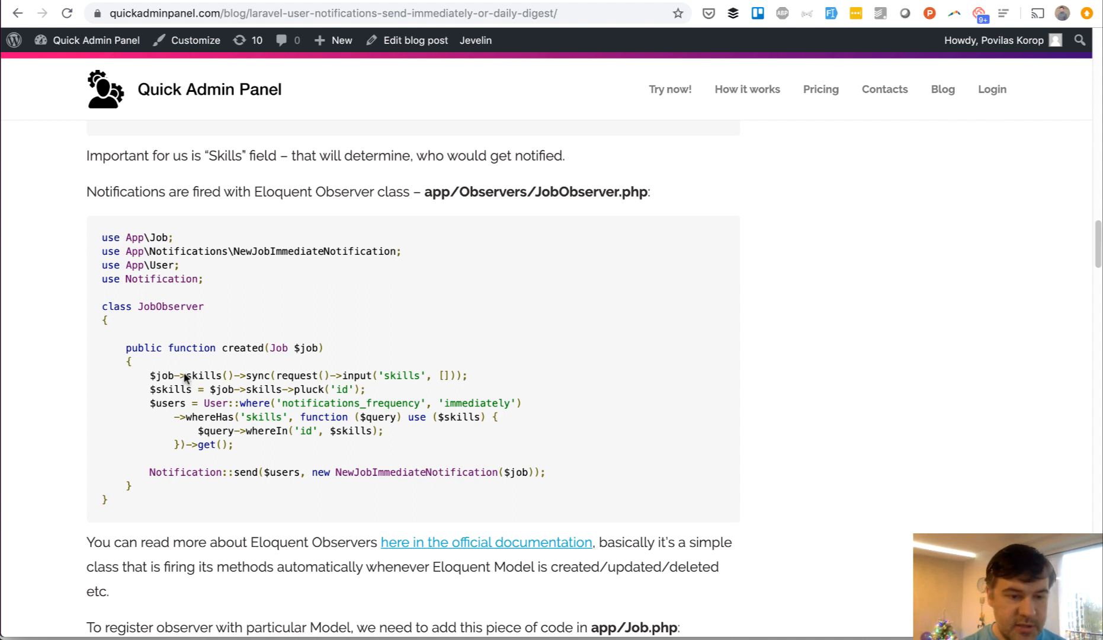
Step: Continue past the JobObserver code to the app/Job.php observer-registration paragraph
{"action": "double_click", "coordinate": [242, 347]}
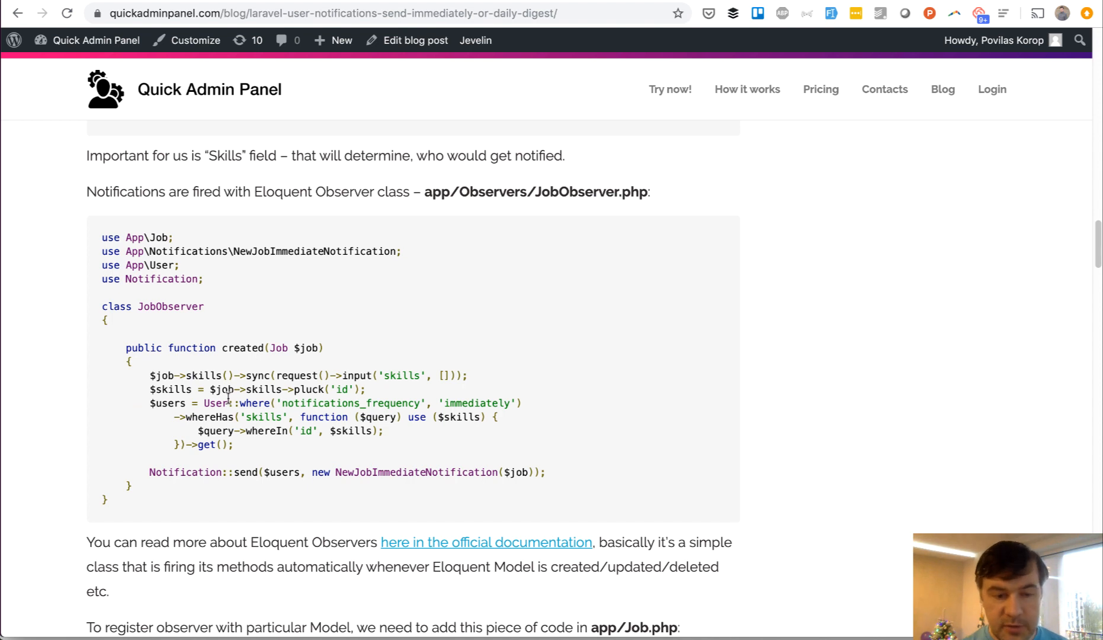
{"action": "scroll", "scroll_direction": "down", "scroll_amount": 3}
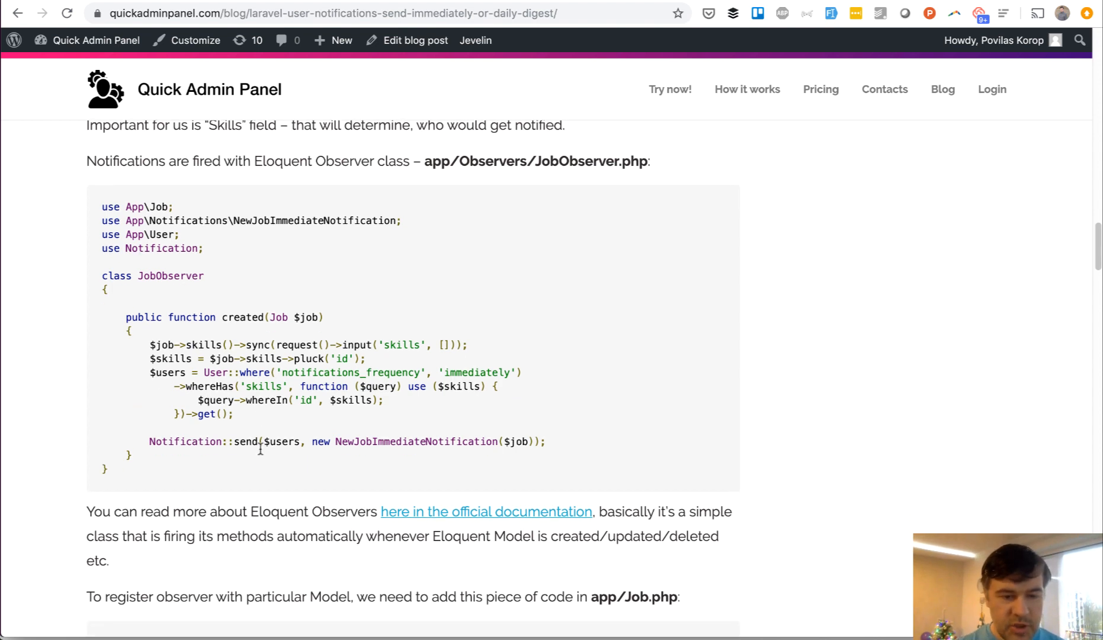
{"action": "scroll", "scroll_direction": "down", "scroll_amount": 3}
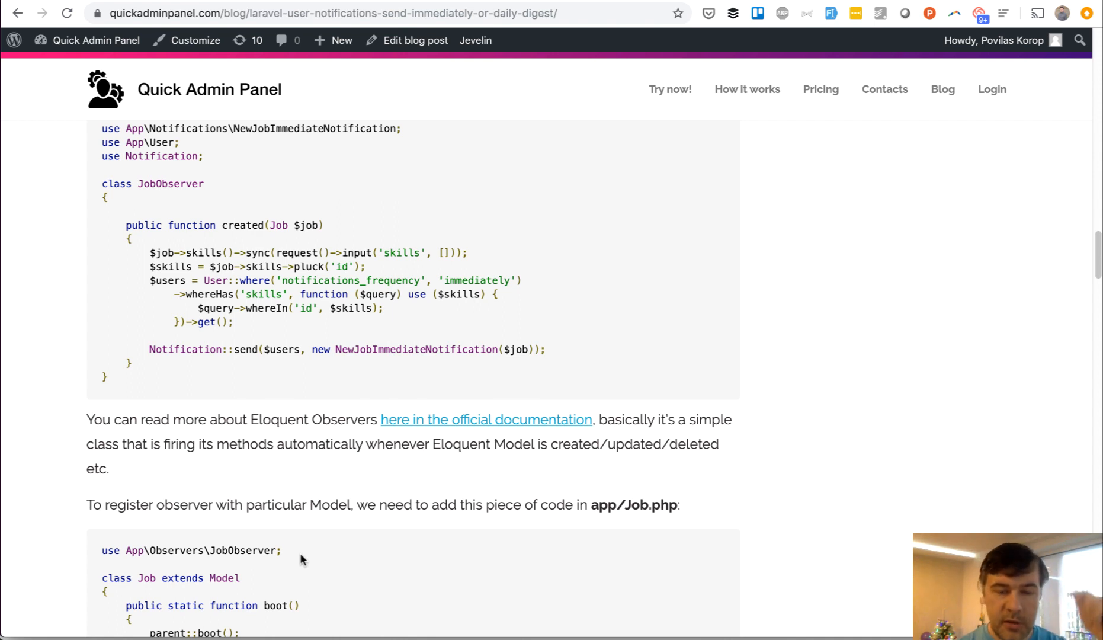
Step: Scroll past the Job model boot() code to the three-step 'So:' summary, clearing the code selection
{"action": "scroll", "scroll_direction": "down", "scroll_amount": 3}
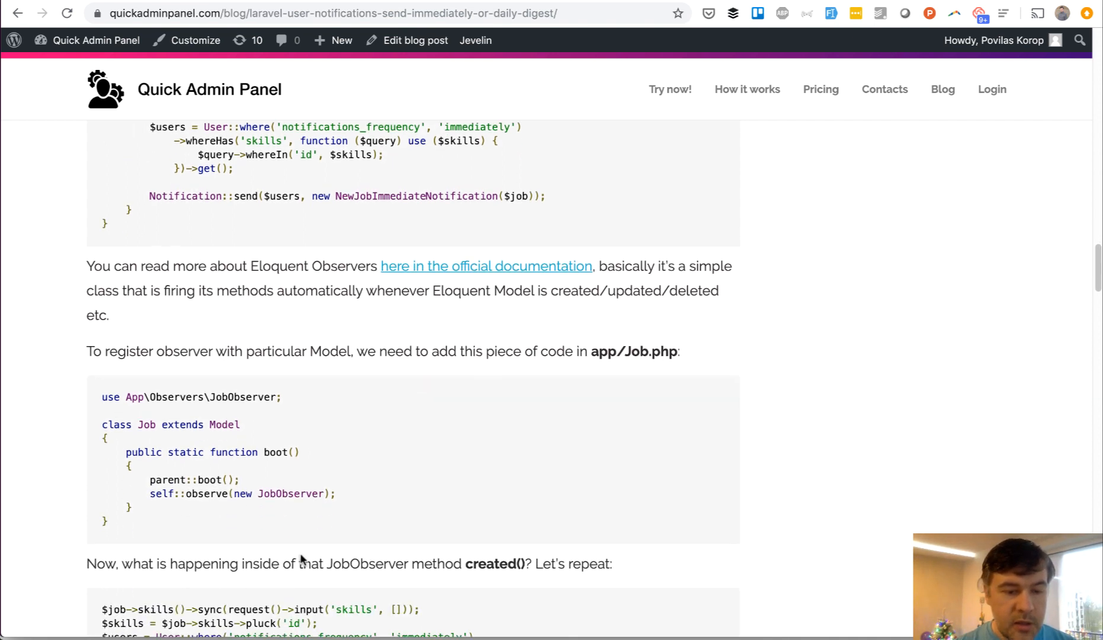
{"action": "scroll", "scroll_direction": "down", "scroll_amount": 3}
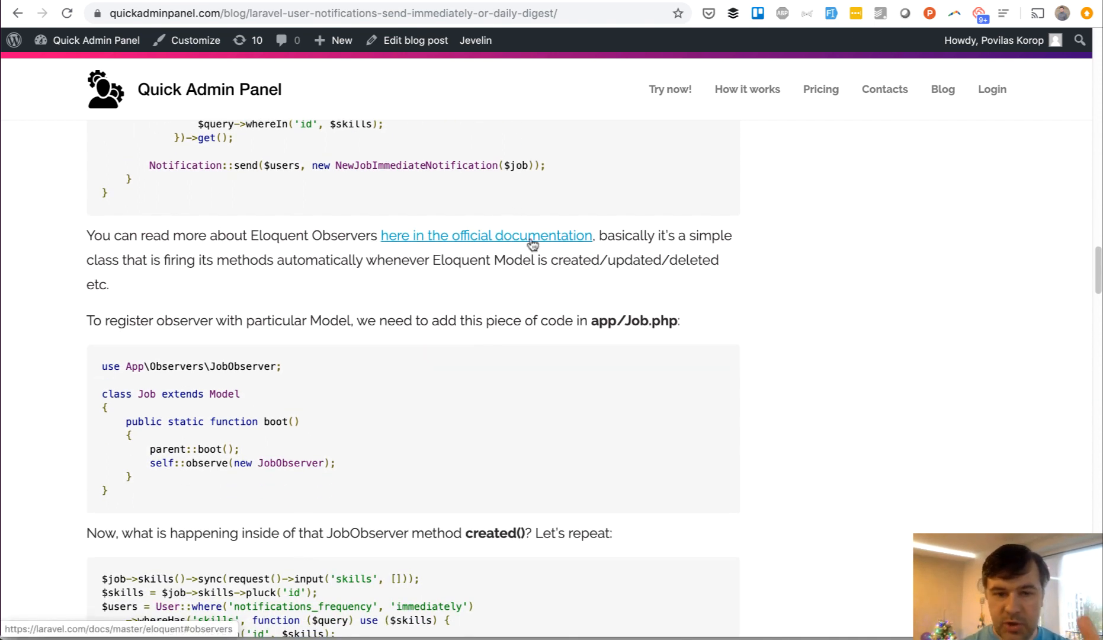
{"action": "scroll", "scroll_direction": "down", "scroll_amount": 3}
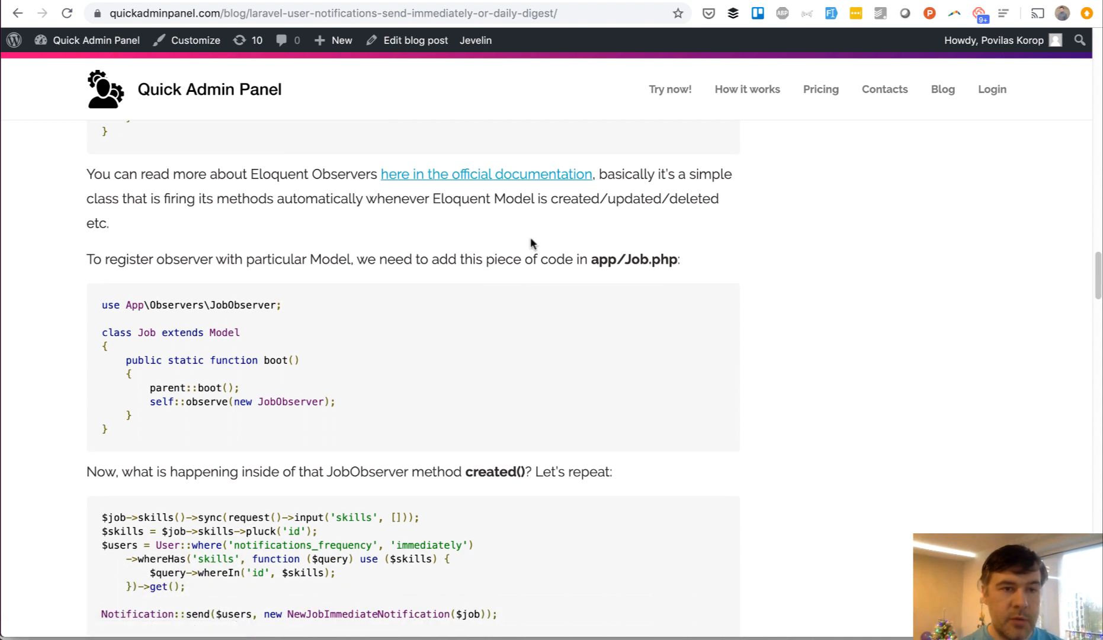
{"action": "scroll", "scroll_direction": "down", "scroll_amount": 3}
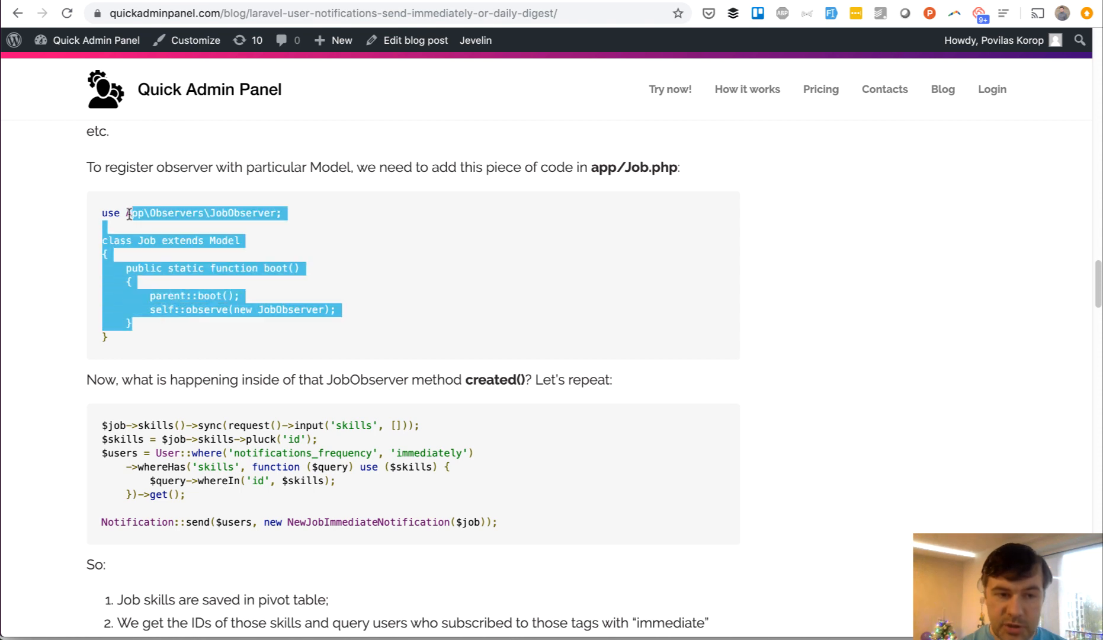
{"action": "left_click", "coordinate": [201, 322]}
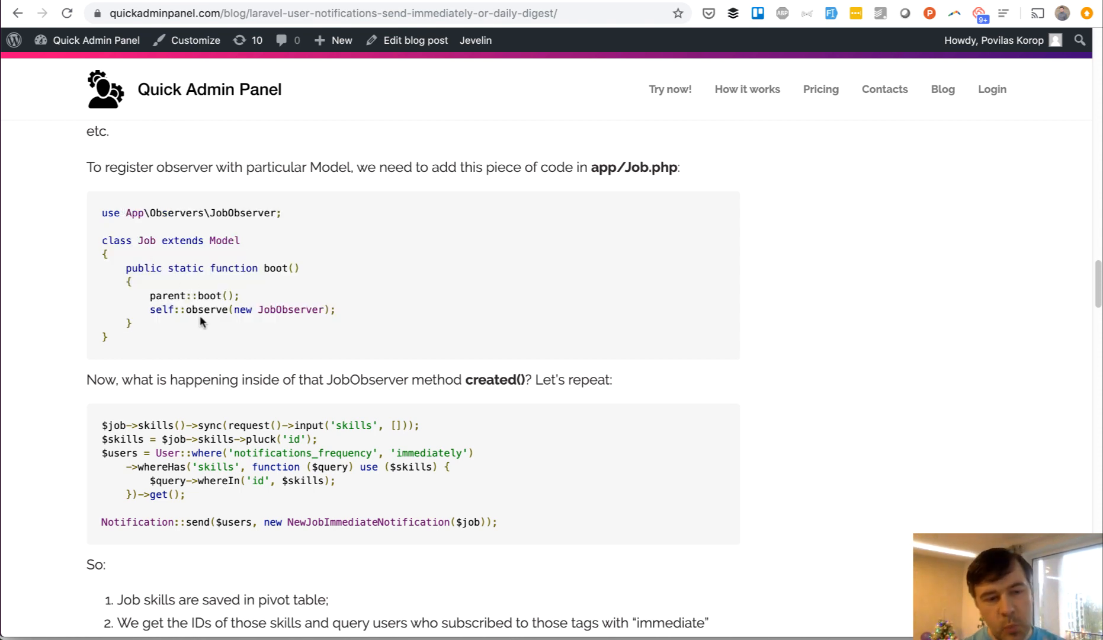
{"action": "mouse_move", "coordinate": [192, 297]}
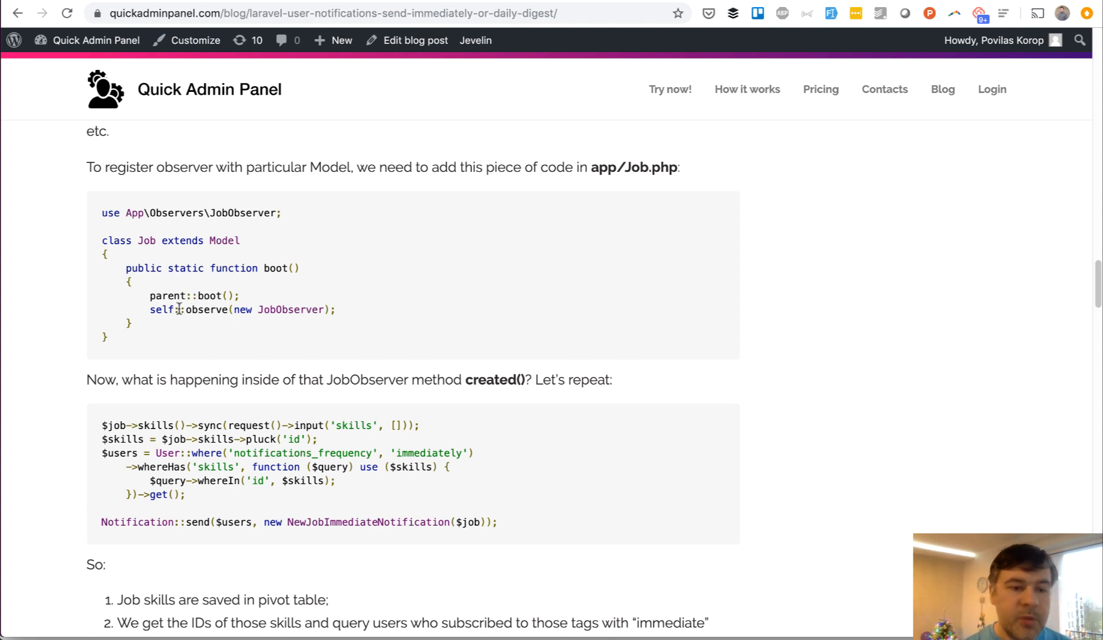
{"action": "mouse_move", "coordinate": [213, 320]}
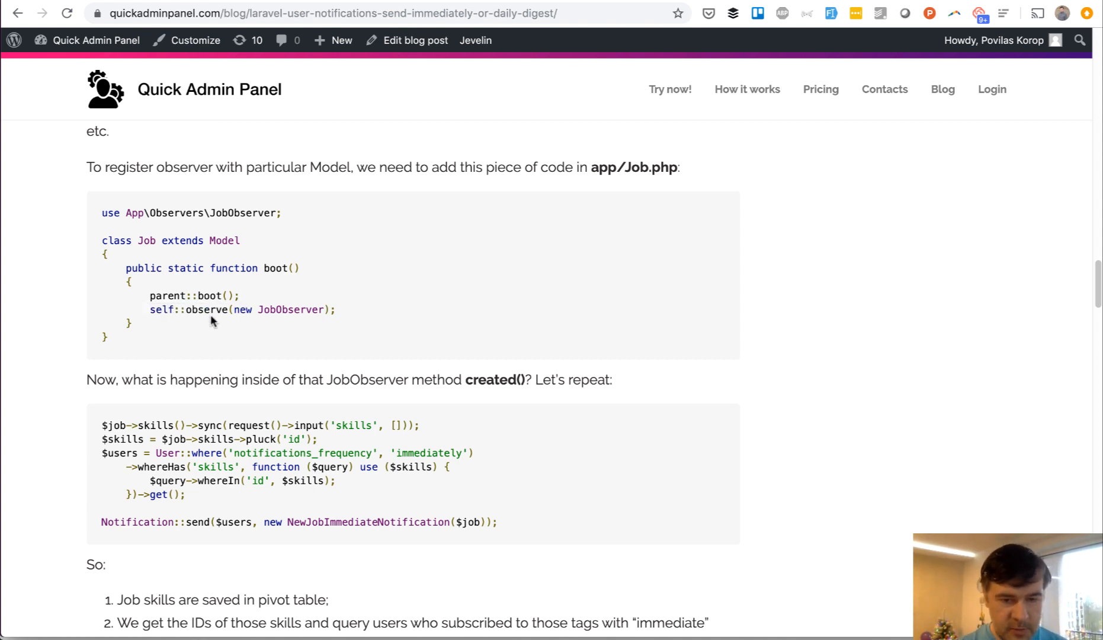
{"action": "scroll", "scroll_direction": "down", "scroll_amount": 3}
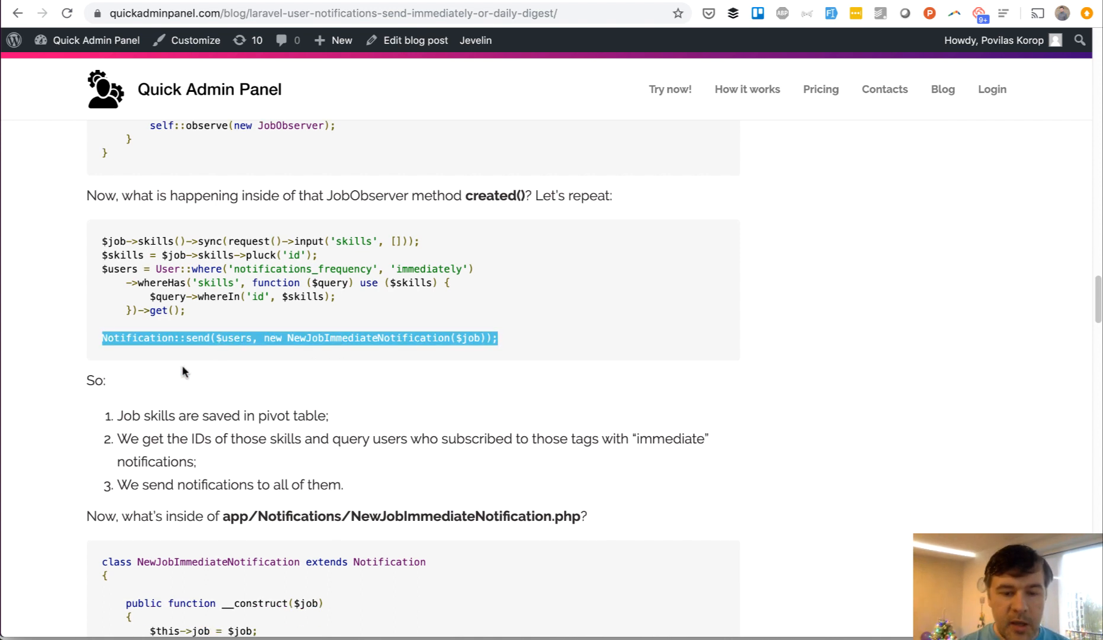
Step: Reach the NewJobImmediateNotification class code and select its Notification::send line
{"action": "scroll", "scroll_direction": "down", "scroll_amount": 3}
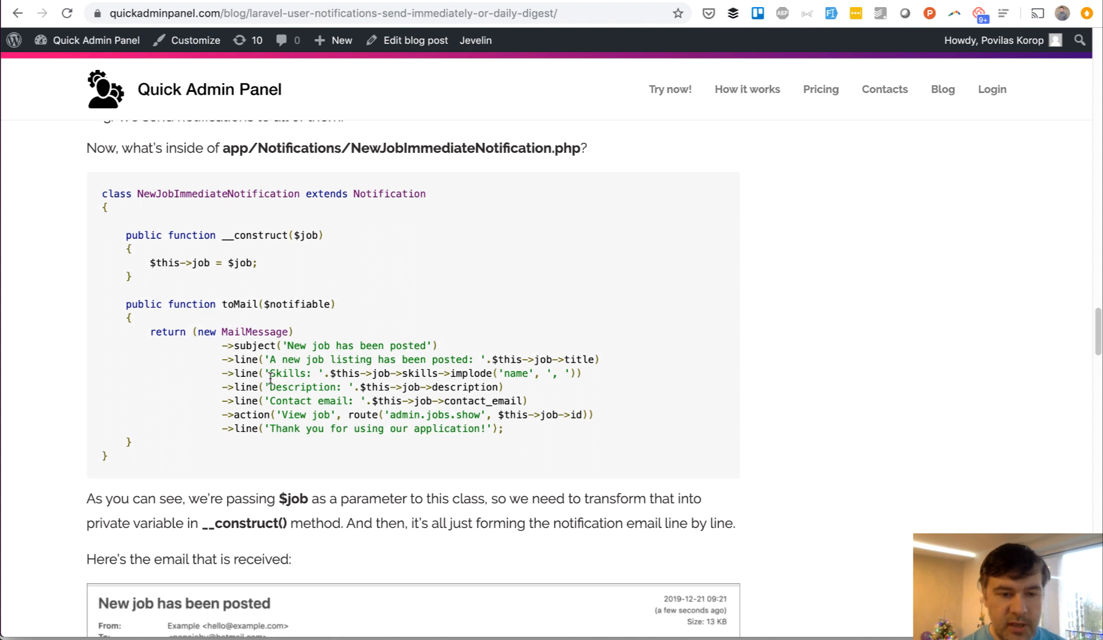
{"action": "mouse_move", "coordinate": [167, 386]}
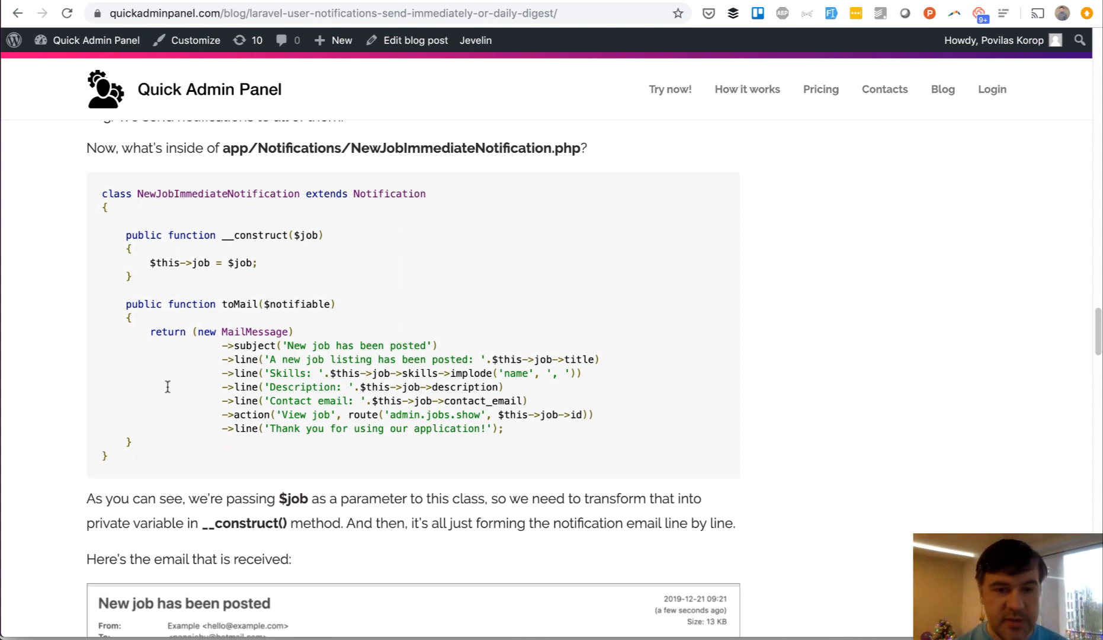
{"action": "mouse_move", "coordinate": [242, 401]}
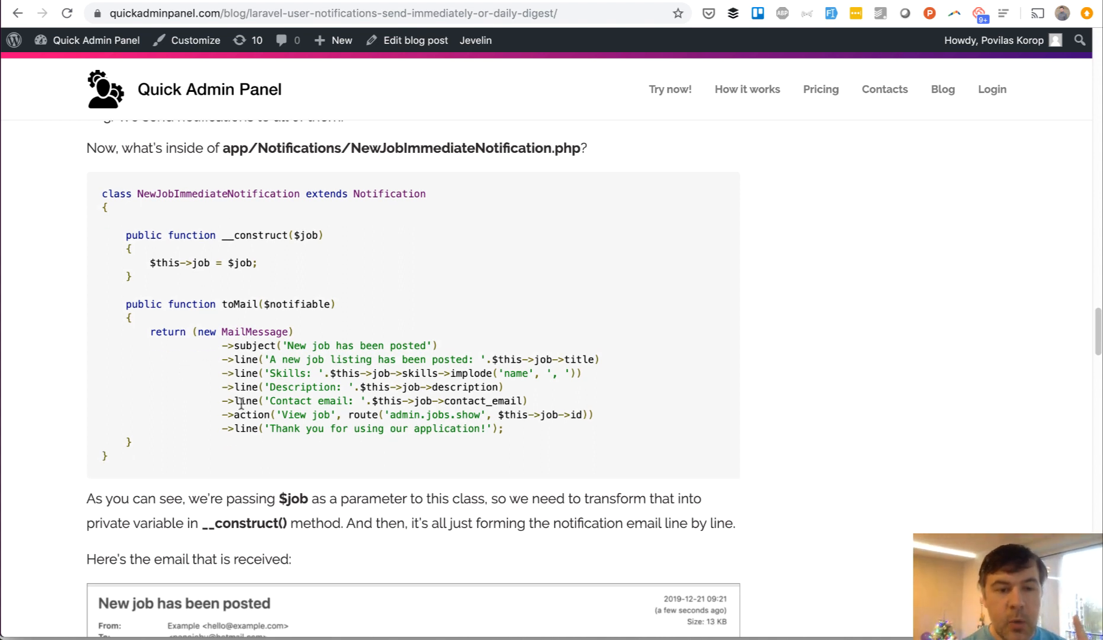
{"action": "scroll", "scroll_direction": "up", "scroll_amount": 3}
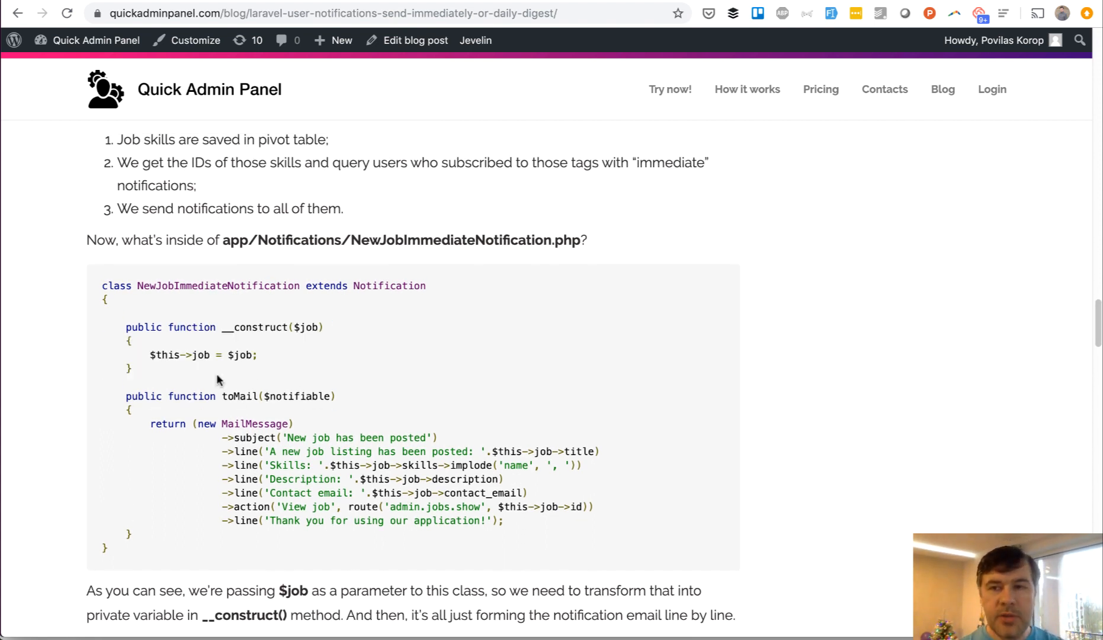
{"action": "mouse_move", "coordinate": [140, 371]}
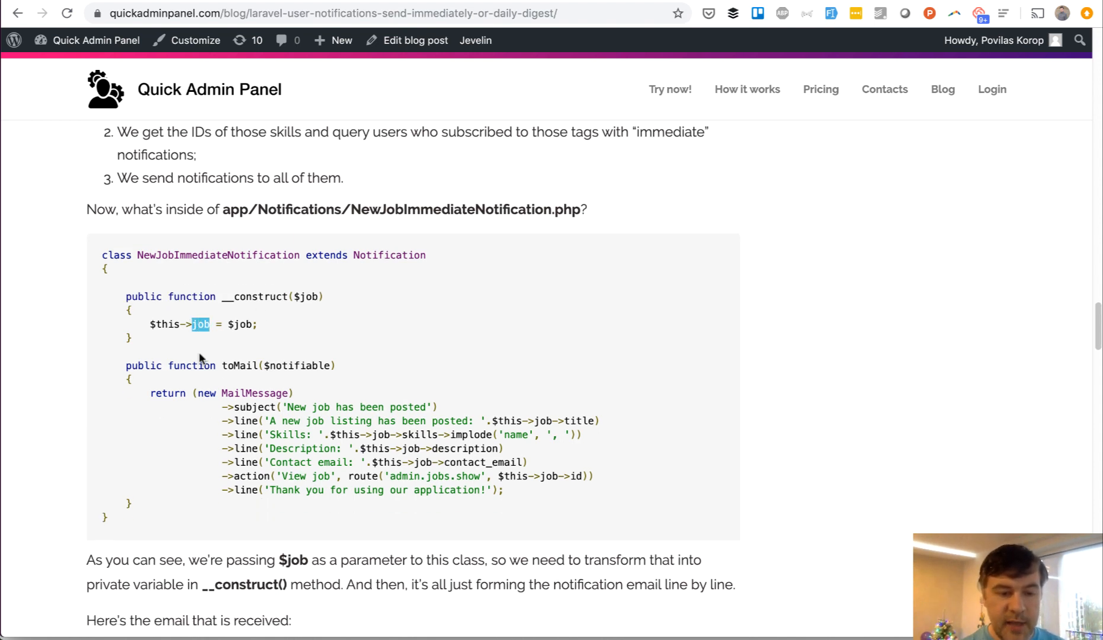
{"action": "scroll", "scroll_direction": "down", "scroll_amount": 3}
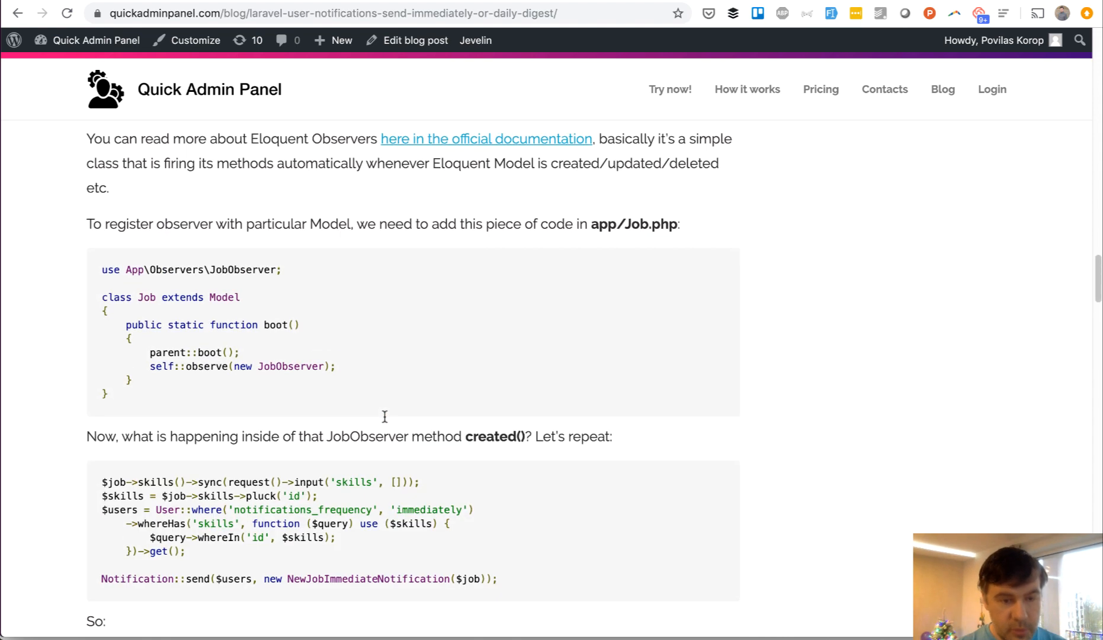
{"action": "scroll", "scroll_direction": "down", "scroll_amount": 3}
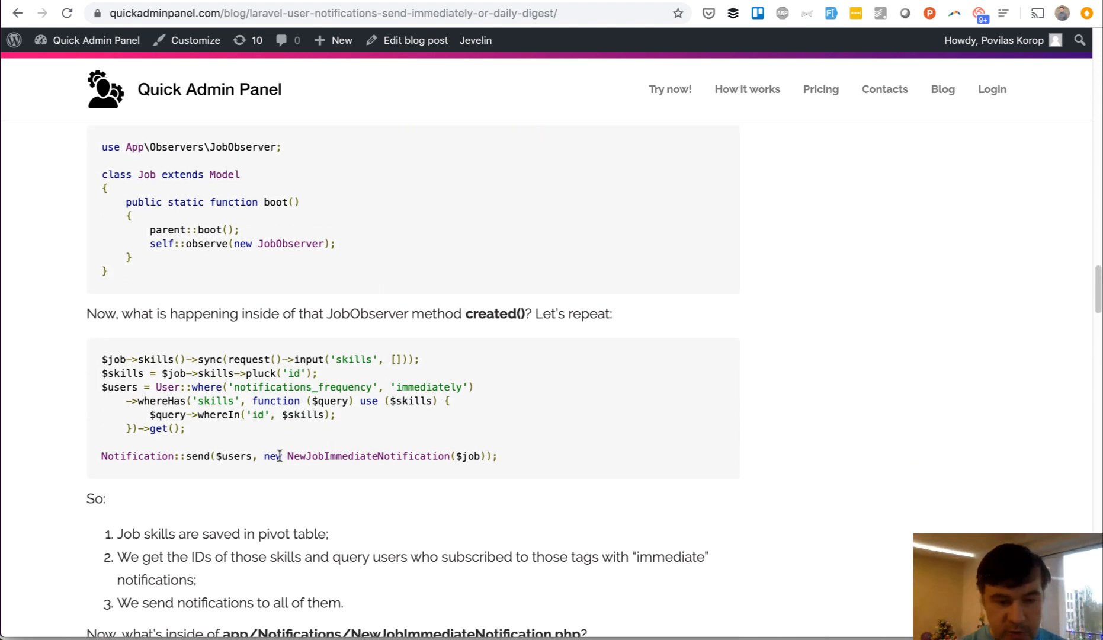
{"action": "triple_click", "coordinate": [295, 456]}
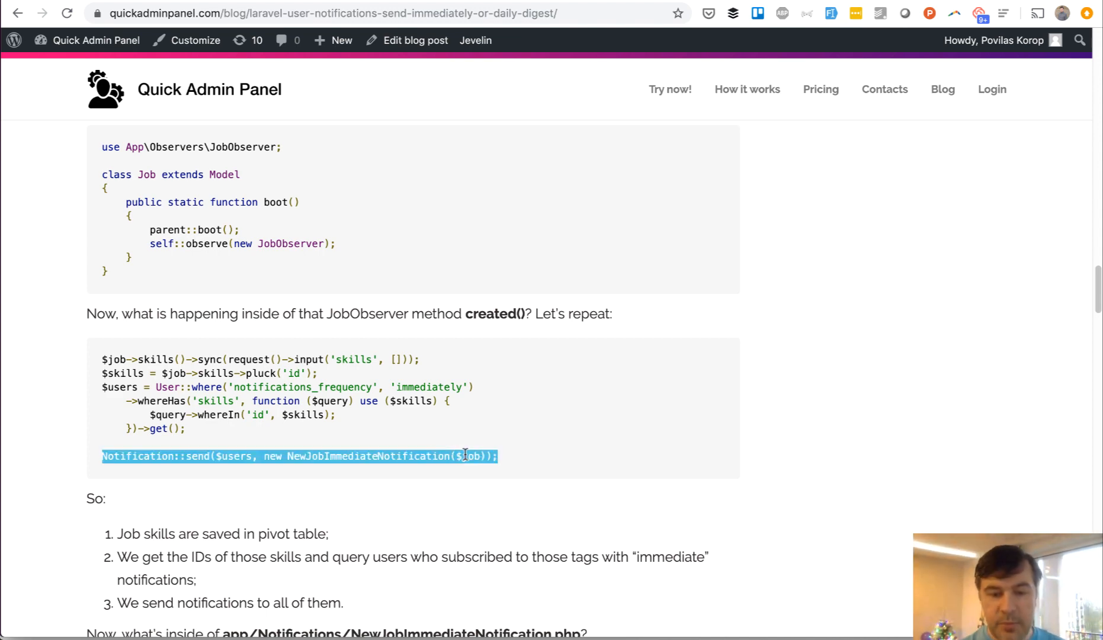
{"action": "scroll", "scroll_direction": "down", "scroll_amount": 3}
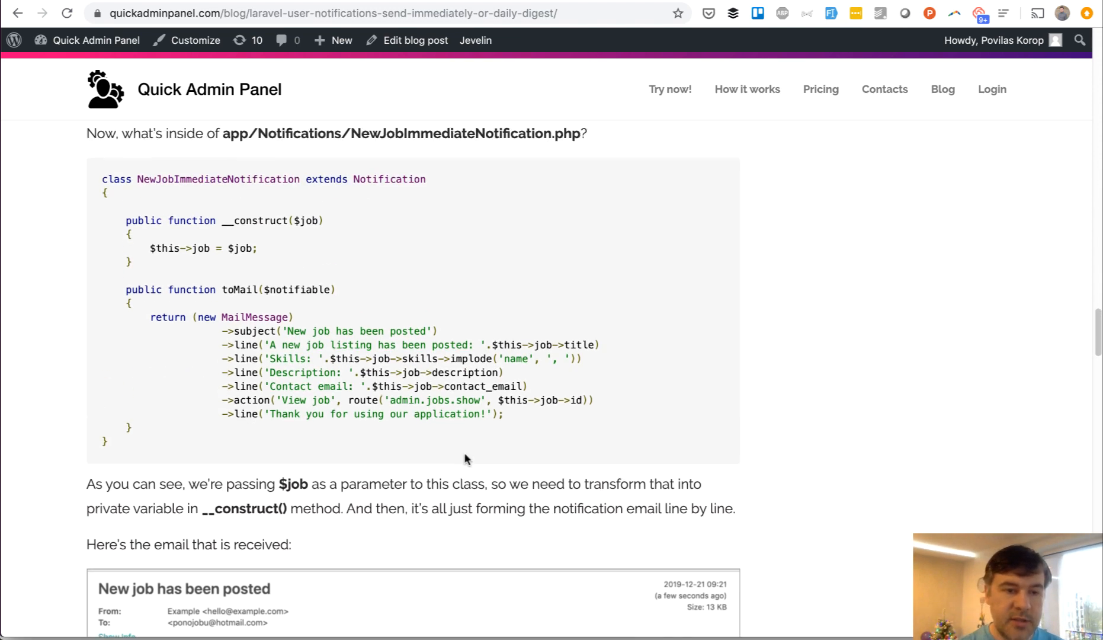
Step: Scroll past the 'New job has been posted' email sample to the Daily Digest heading
{"action": "scroll", "scroll_direction": "down", "scroll_amount": 3}
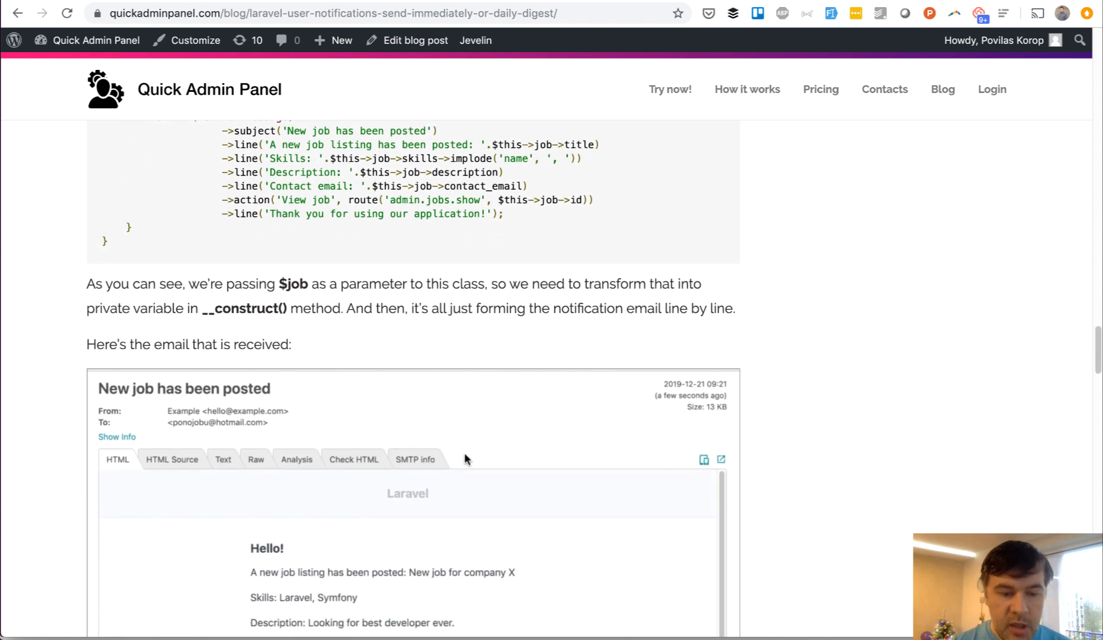
{"action": "scroll", "scroll_direction": "down", "scroll_amount": 3}
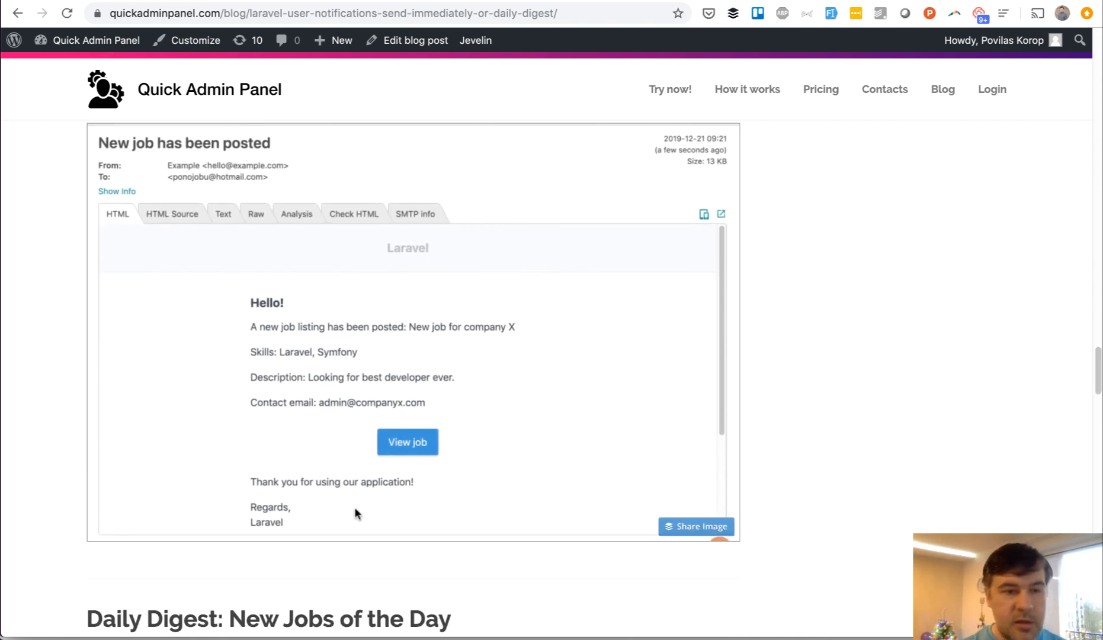
{"action": "scroll", "scroll_direction": "up", "scroll_amount": 3}
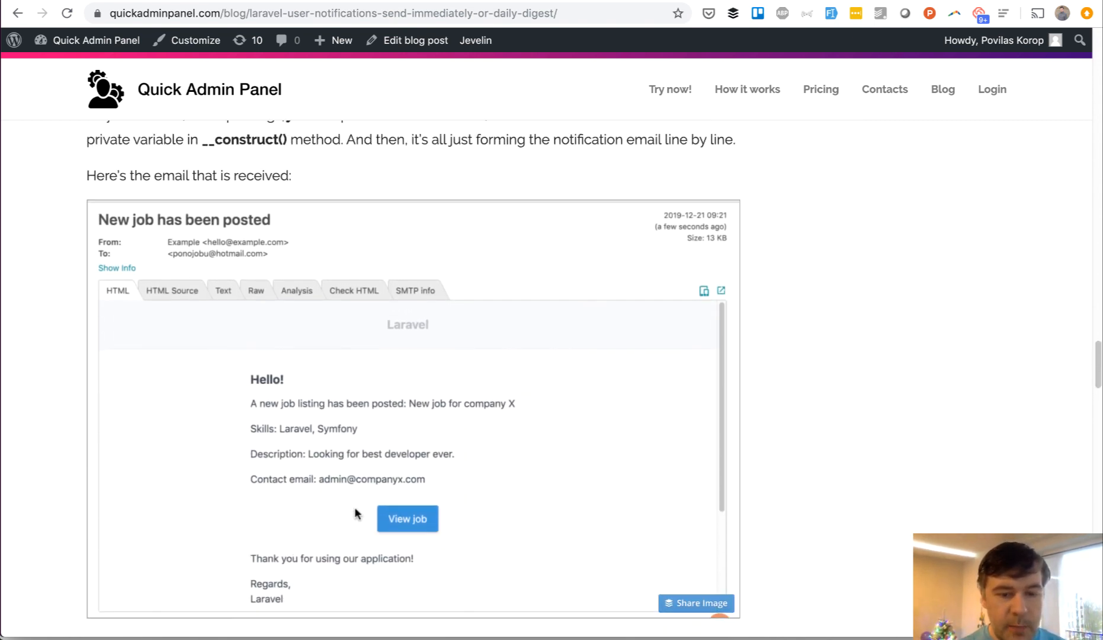
{"action": "scroll", "scroll_direction": "down", "scroll_amount": 3}
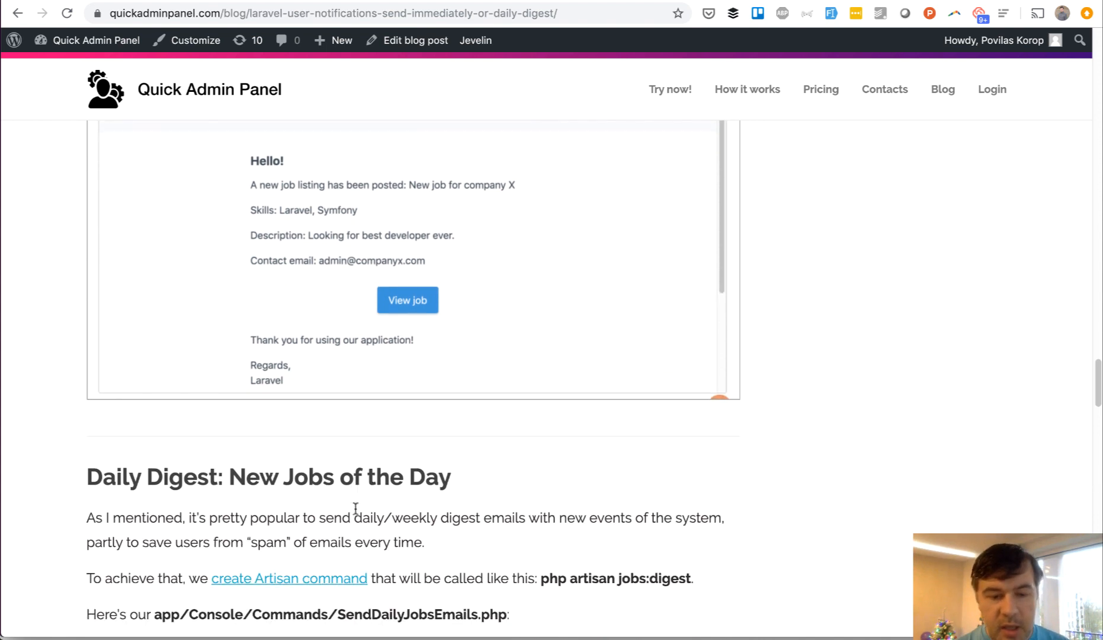
Step: Scroll through the SendDailyJobsEmails.php code, highlighting the handle method name
{"action": "scroll", "scroll_direction": "down", "scroll_amount": 3}
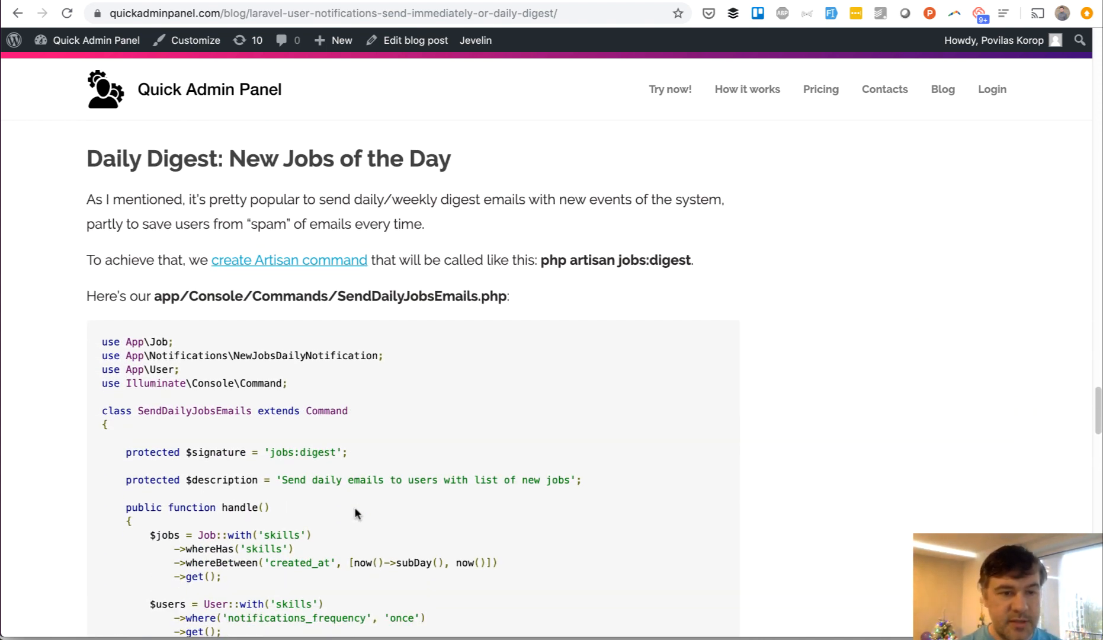
{"action": "scroll", "scroll_direction": "down", "scroll_amount": 3}
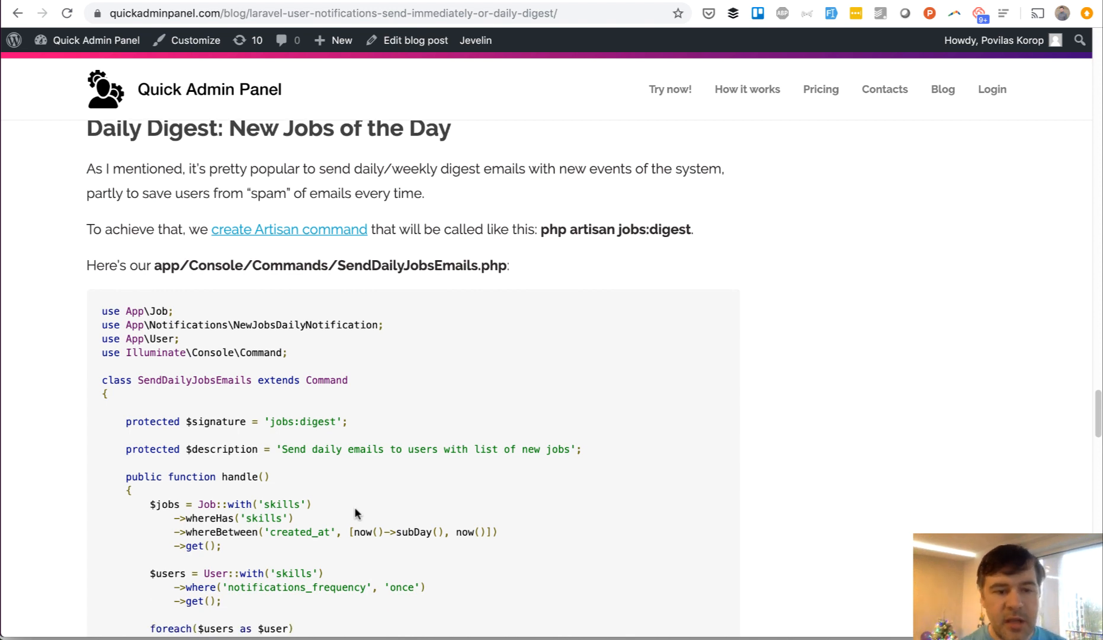
{"action": "scroll", "scroll_direction": "down", "scroll_amount": 3}
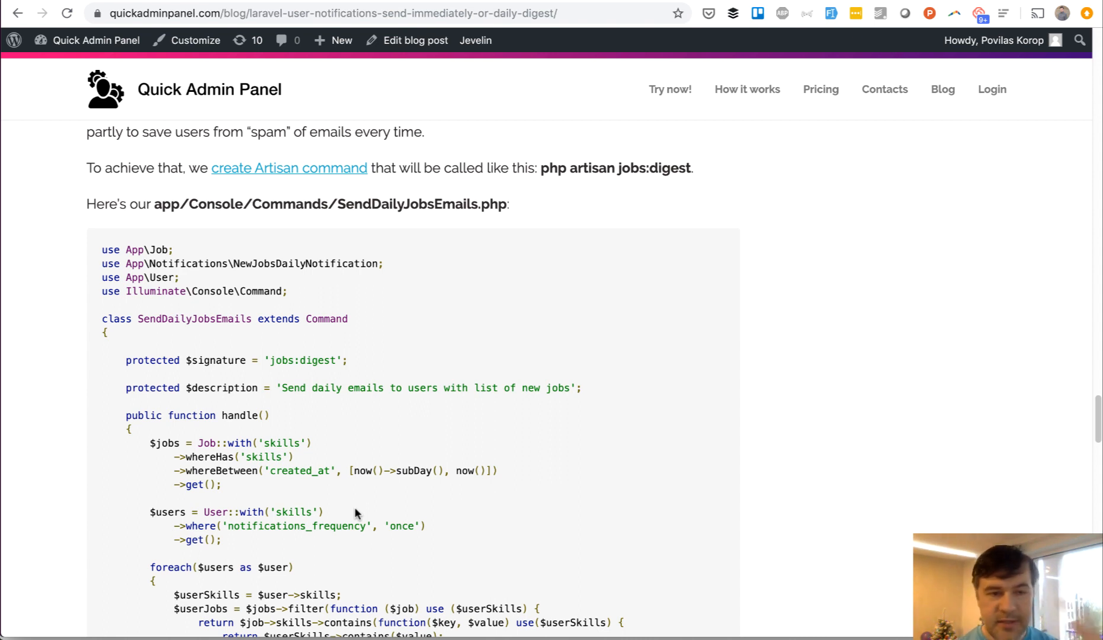
{"action": "scroll", "scroll_direction": "down", "scroll_amount": 3}
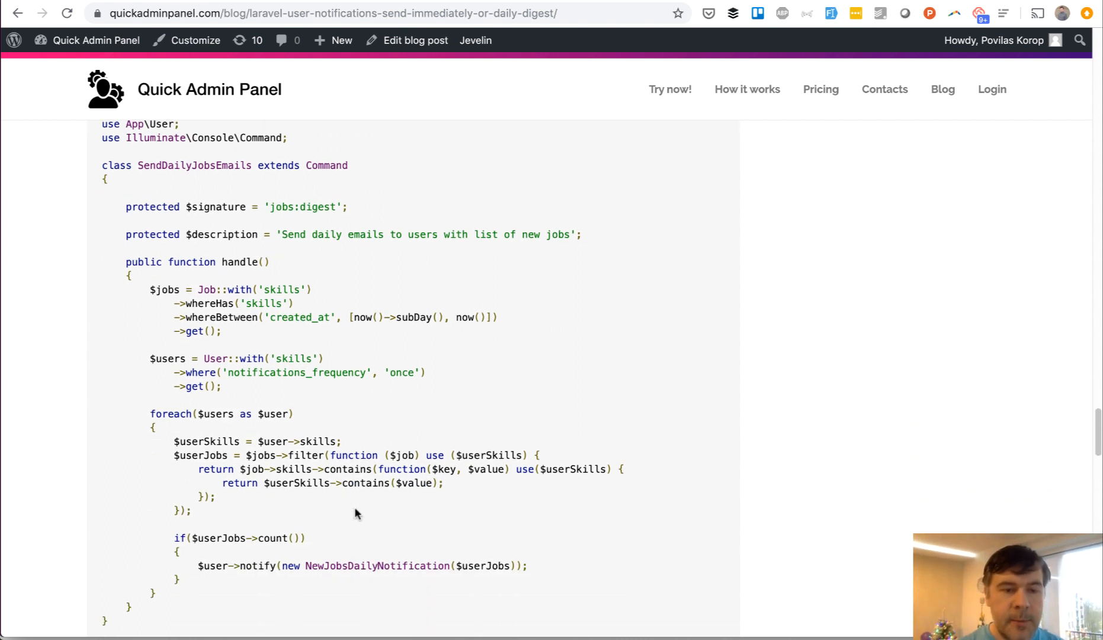
{"action": "double_click", "coordinate": [239, 262]}
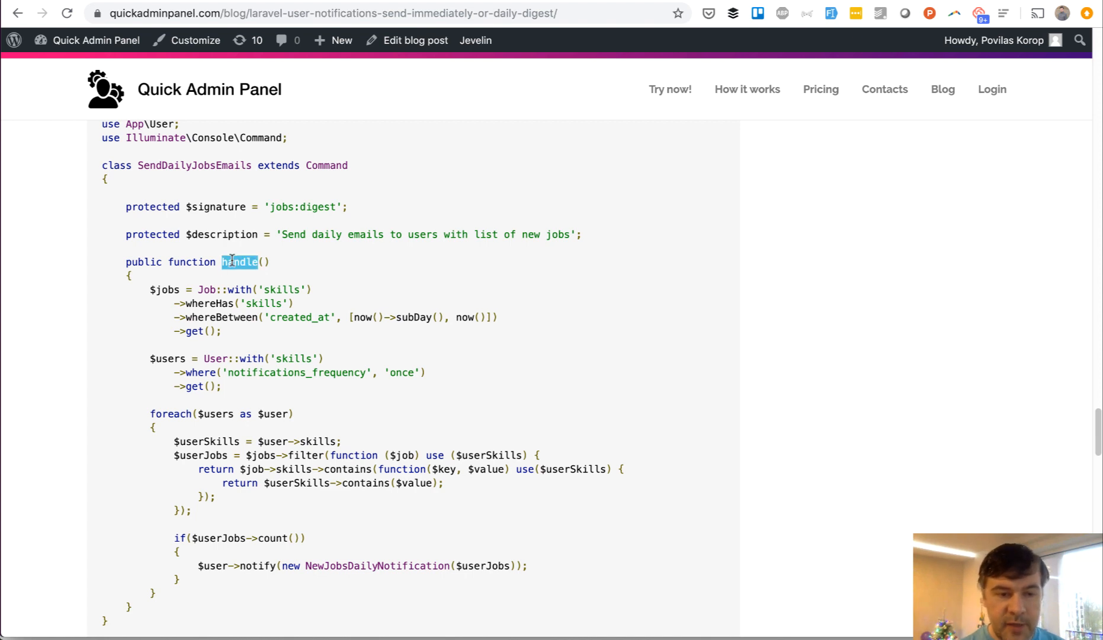
{"action": "double_click", "coordinate": [301, 206]}
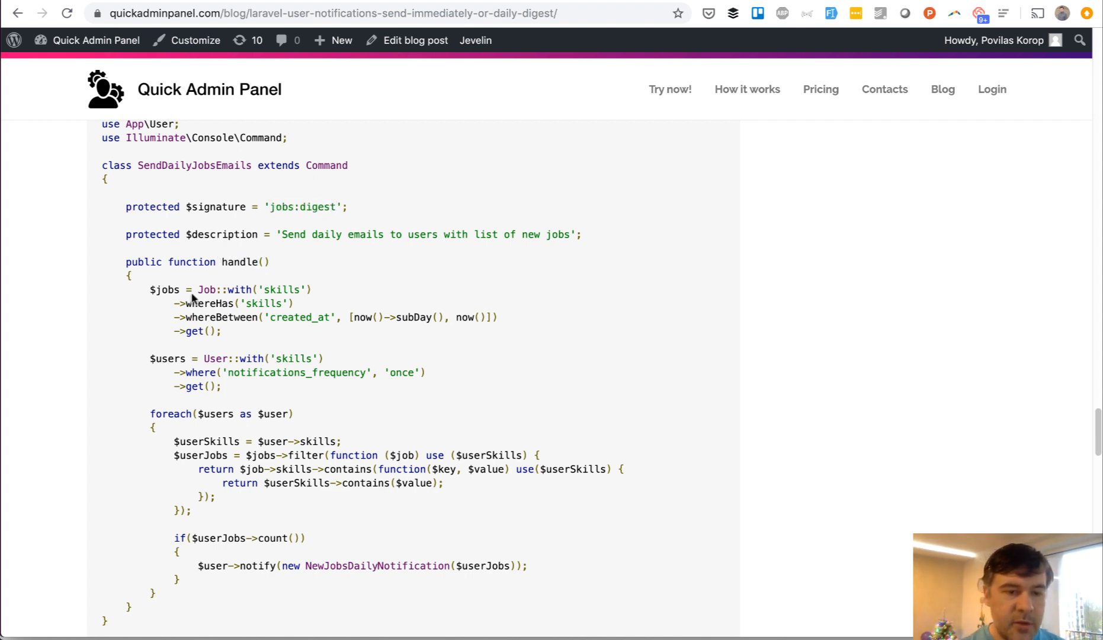
{"action": "mouse_move", "coordinate": [232, 332]}
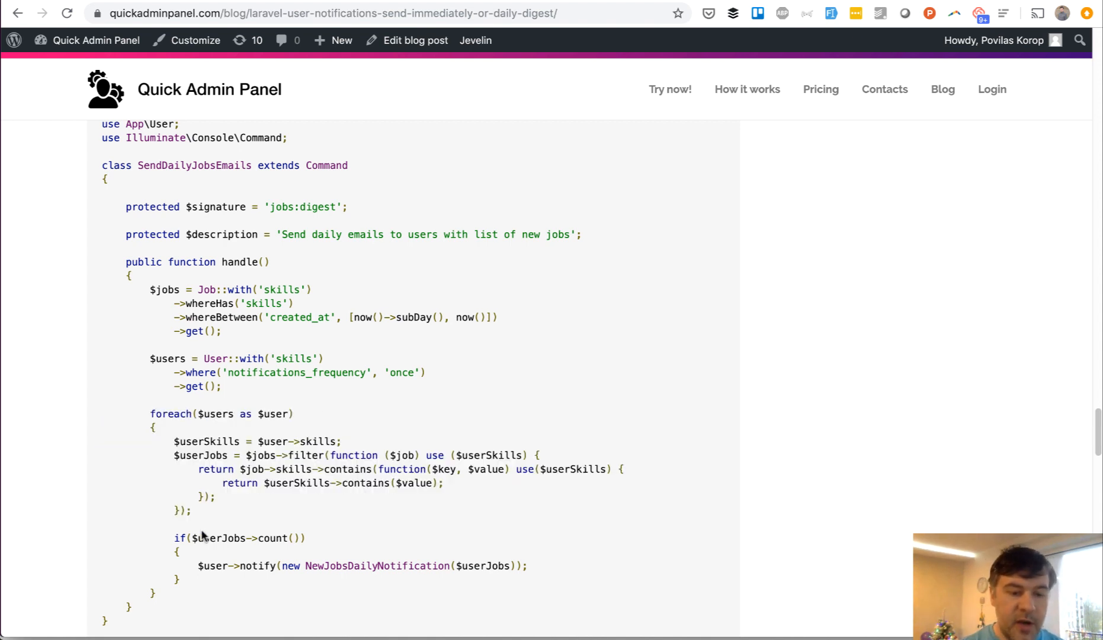
{"action": "scroll", "scroll_direction": "down", "scroll_amount": 3}
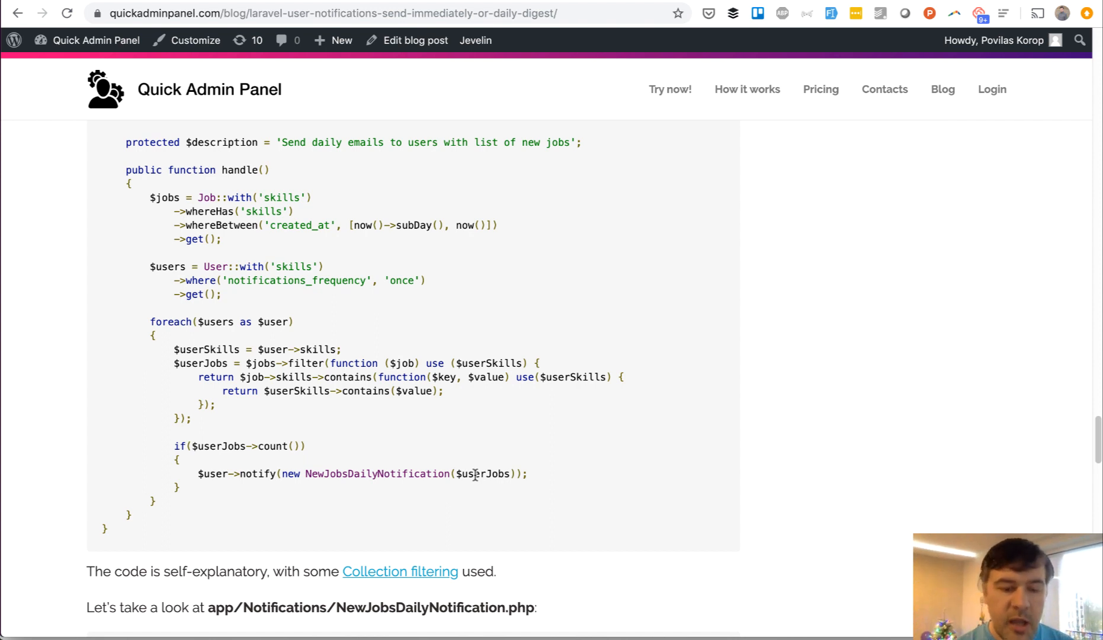
Step: Clear the notification code highlight and scroll to the jobs.blade.php mail template
{"action": "scroll", "scroll_direction": "down", "scroll_amount": 3}
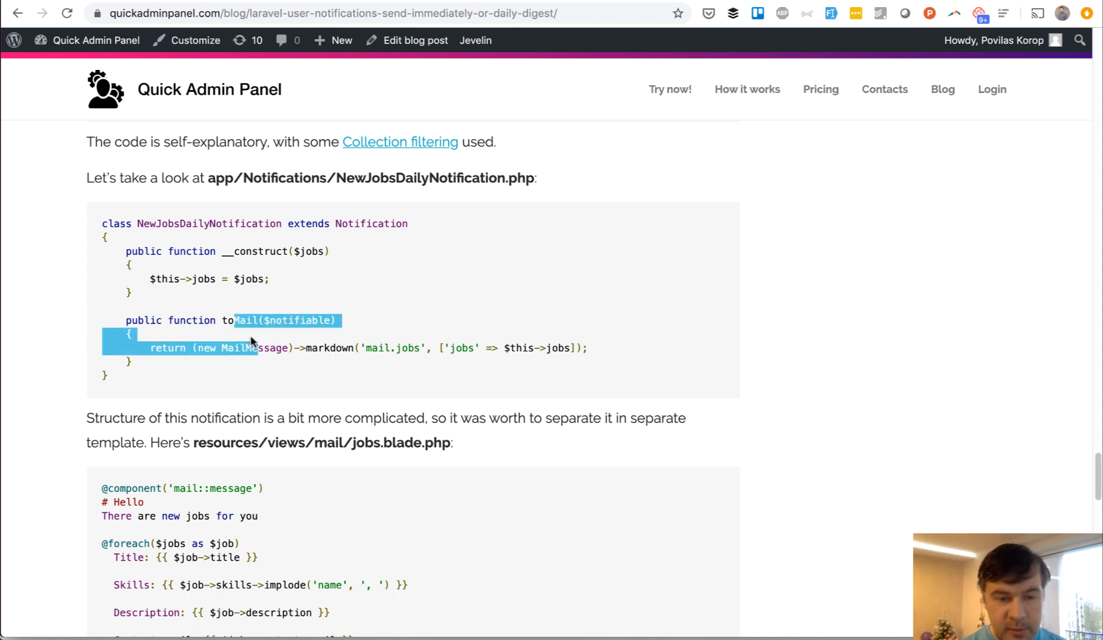
{"action": "left_click", "coordinate": [276, 350]}
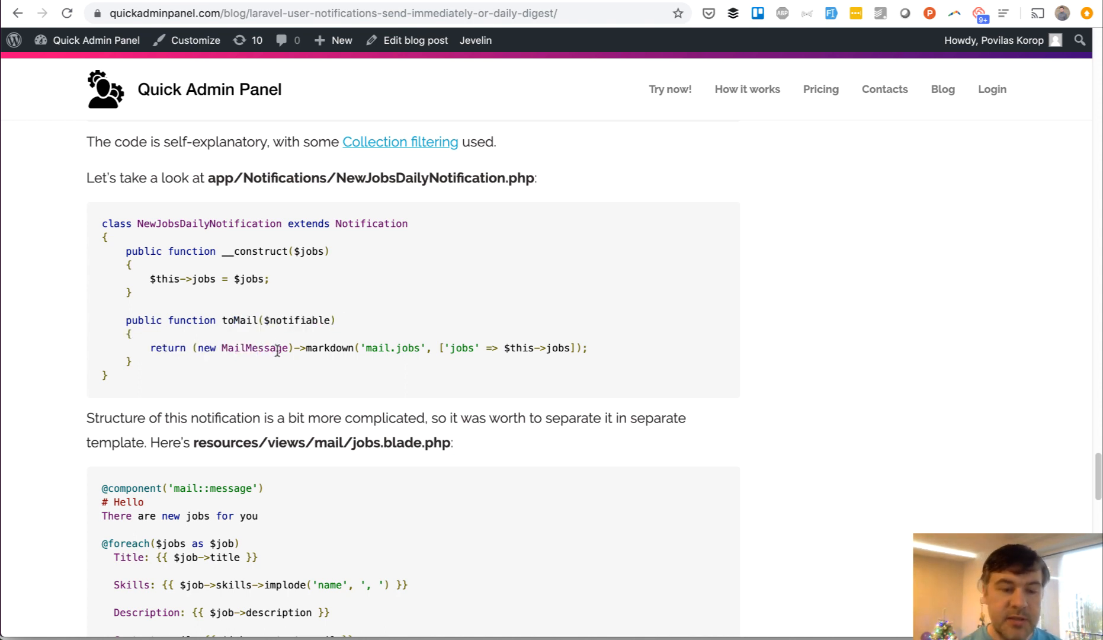
{"action": "mouse_move", "coordinate": [301, 351]}
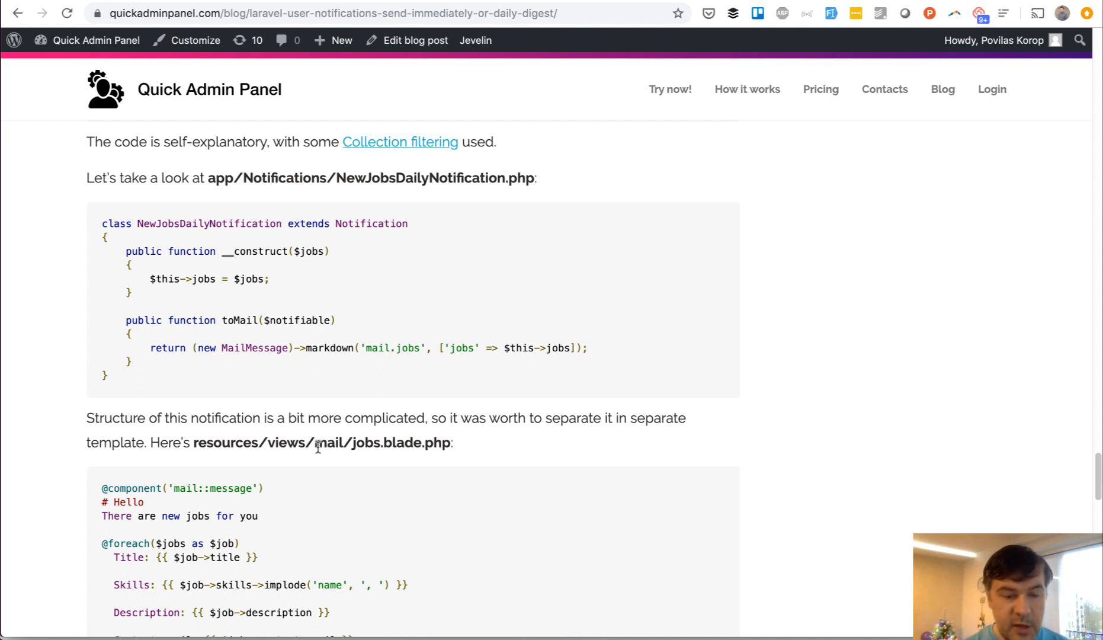
{"action": "scroll", "scroll_direction": "down", "scroll_amount": 3}
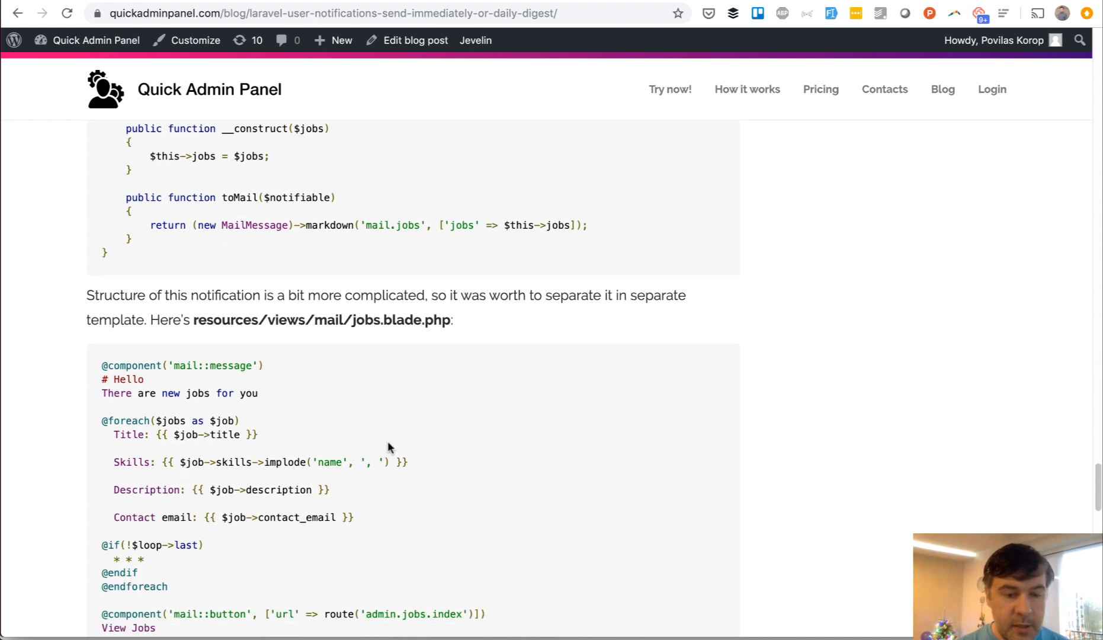
{"action": "scroll", "scroll_direction": "down", "scroll_amount": 3}
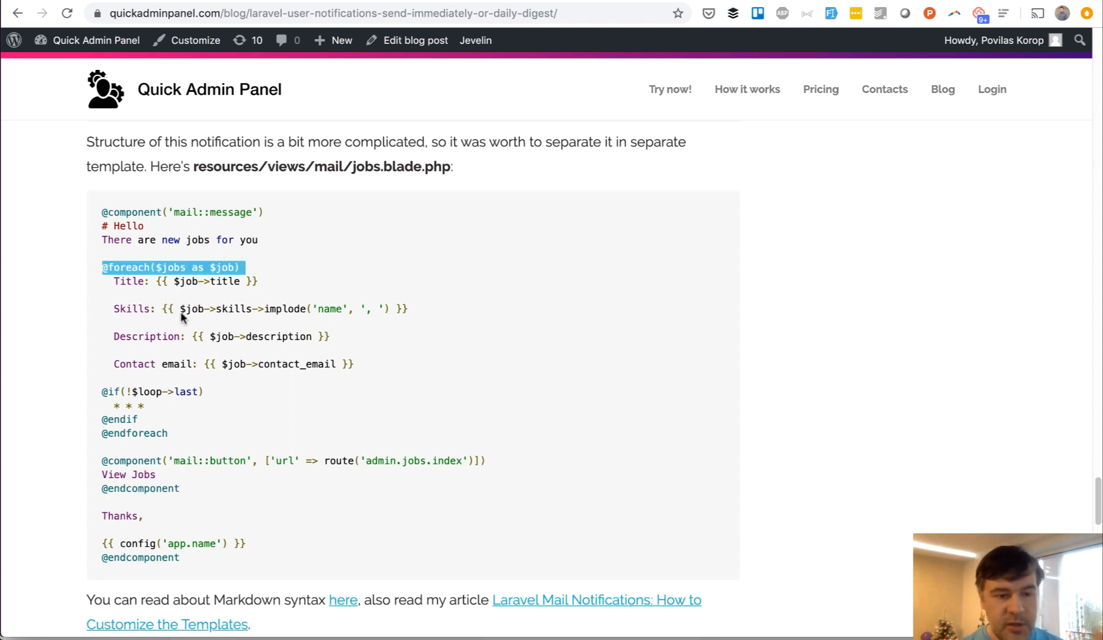
{"action": "scroll", "scroll_direction": "down", "scroll_amount": 3}
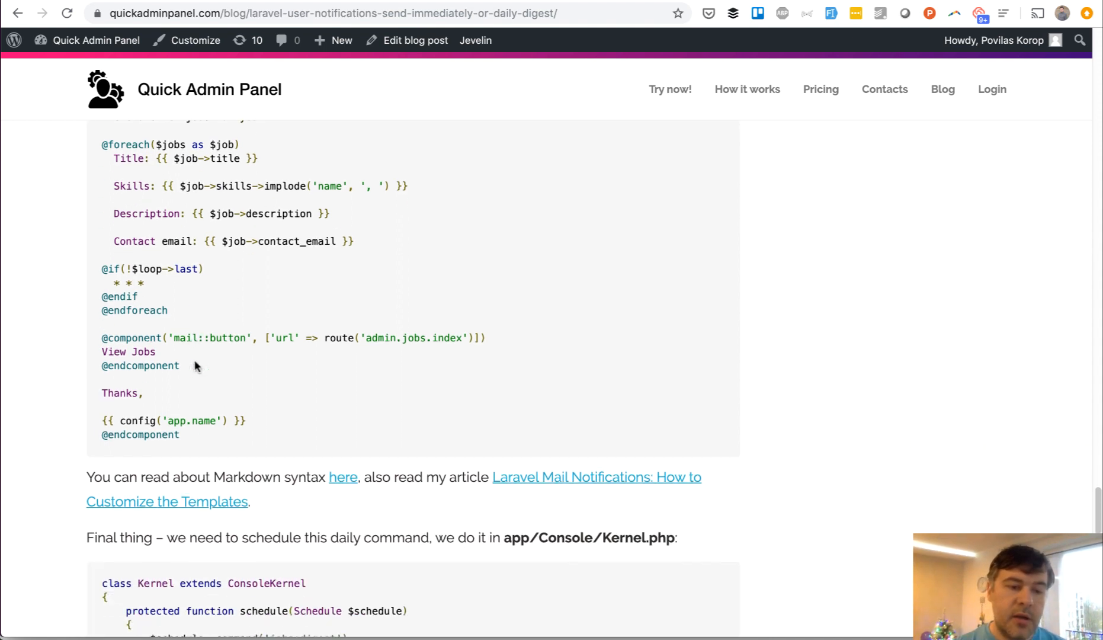
{"action": "scroll", "scroll_direction": "up", "scroll_amount": 3}
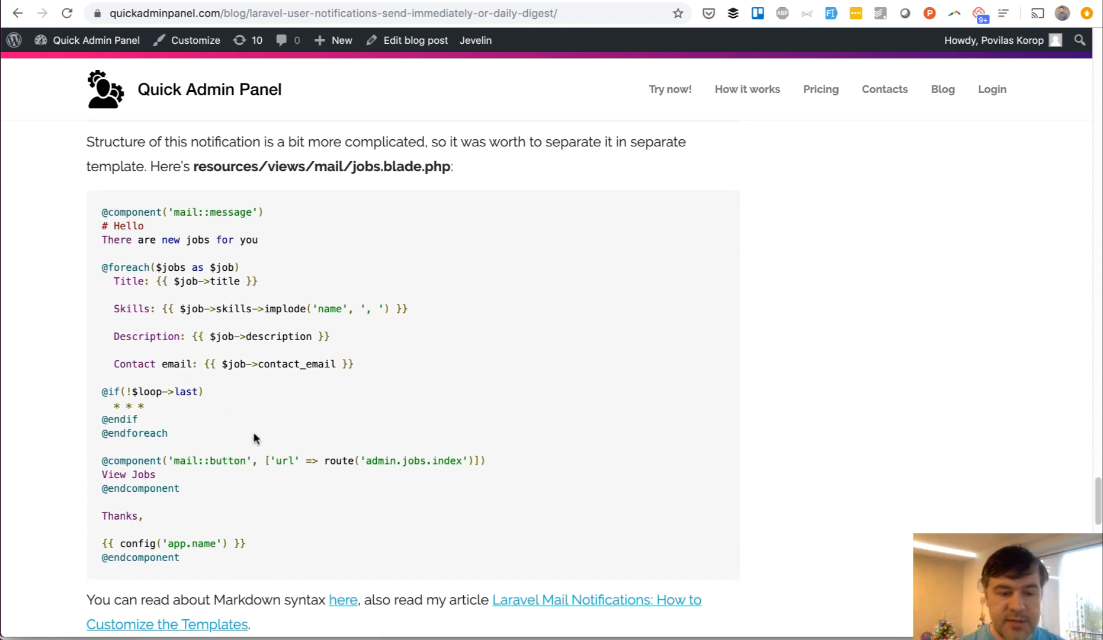
Step: Scroll to the Kernel.php daily schedule snippet and the example daily notification email
{"action": "scroll", "scroll_direction": "down", "scroll_amount": 3}
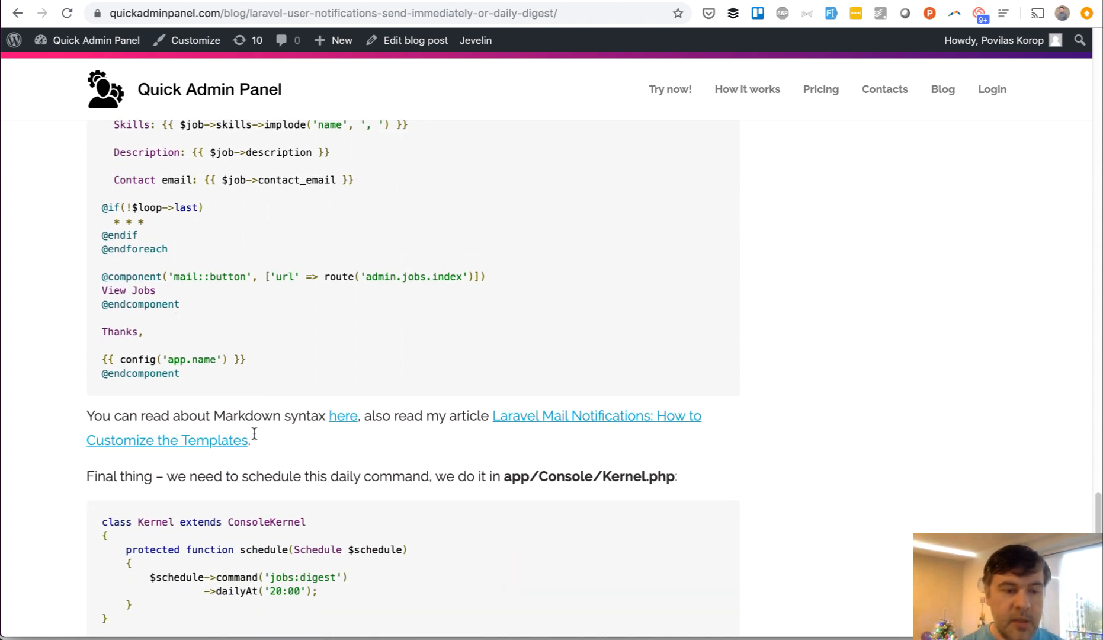
{"action": "scroll", "scroll_direction": "down", "scroll_amount": 3}
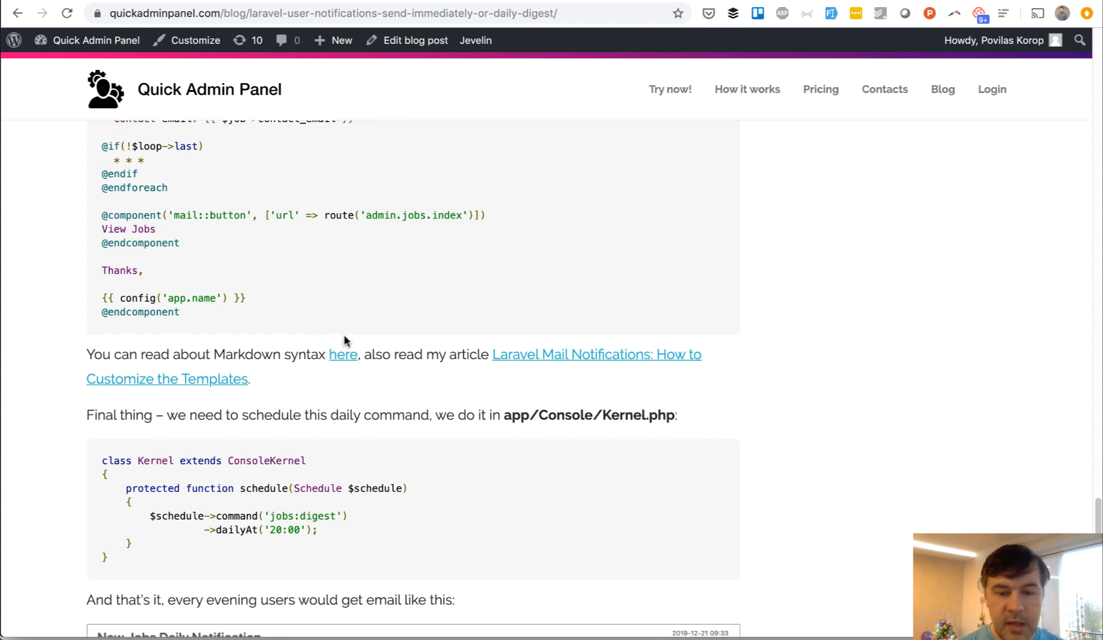
{"action": "scroll", "scroll_direction": "down", "scroll_amount": 3}
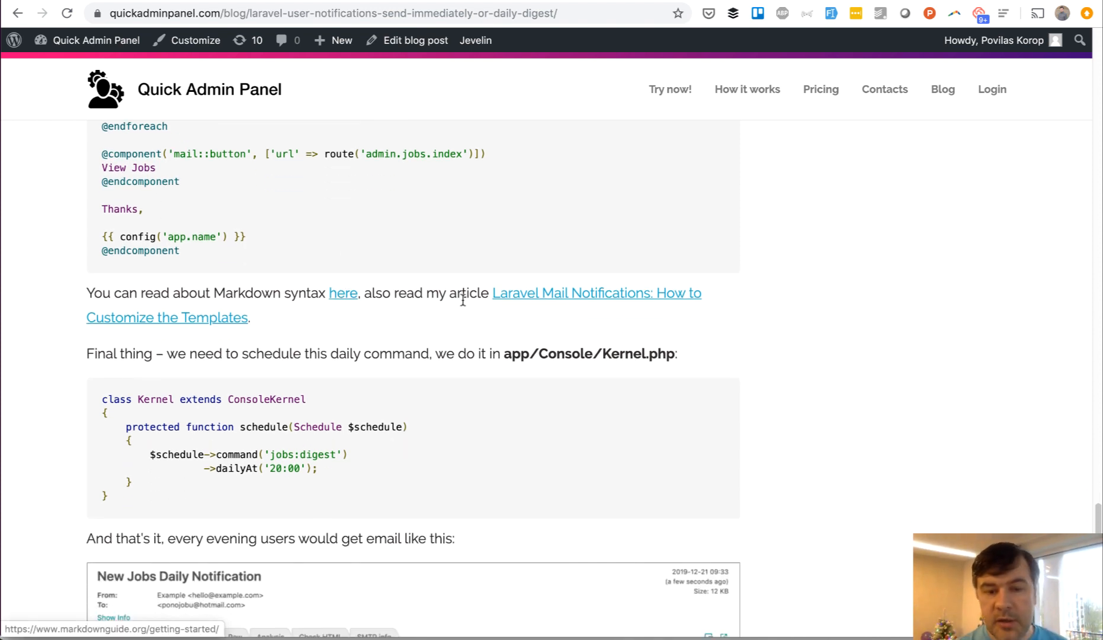
{"action": "mouse_move", "coordinate": [398, 328]}
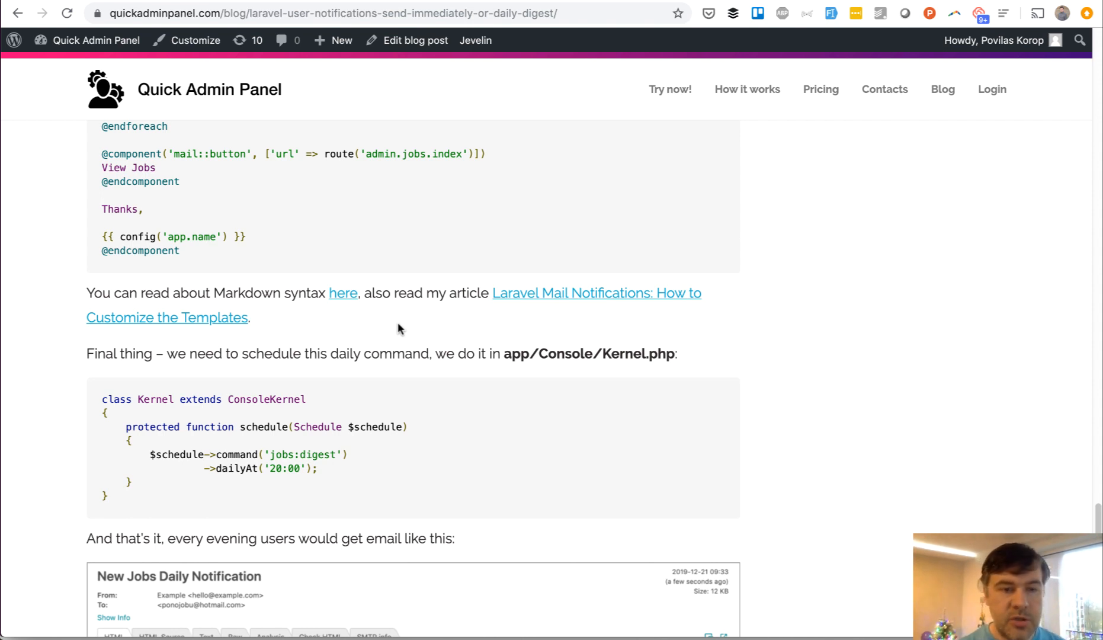
{"action": "mouse_move", "coordinate": [262, 346]}
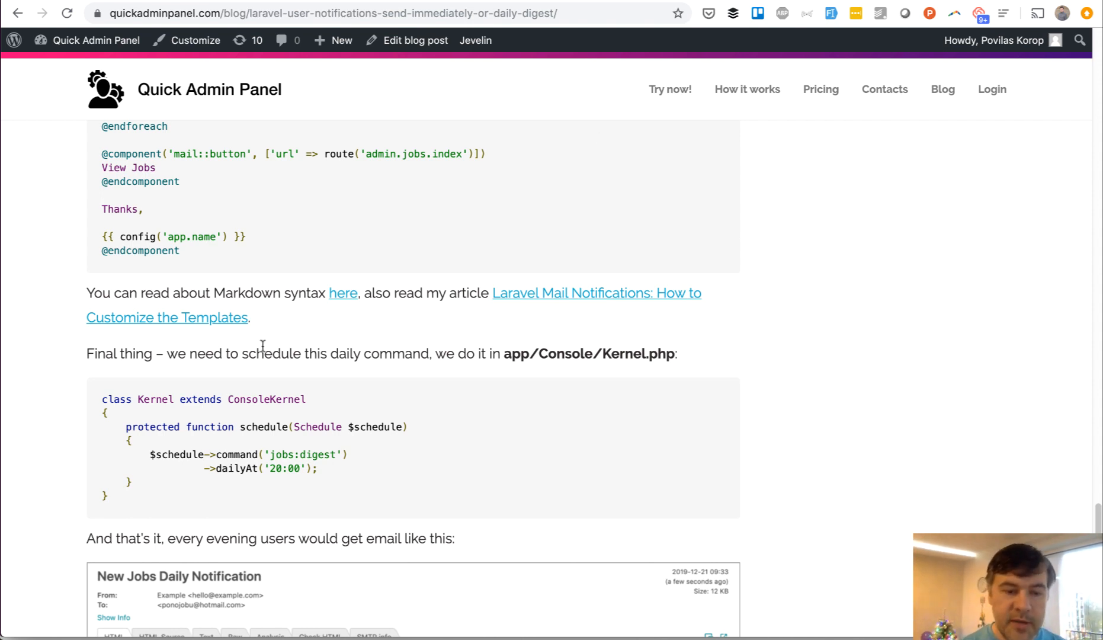
{"action": "scroll", "scroll_direction": "down", "scroll_amount": 3}
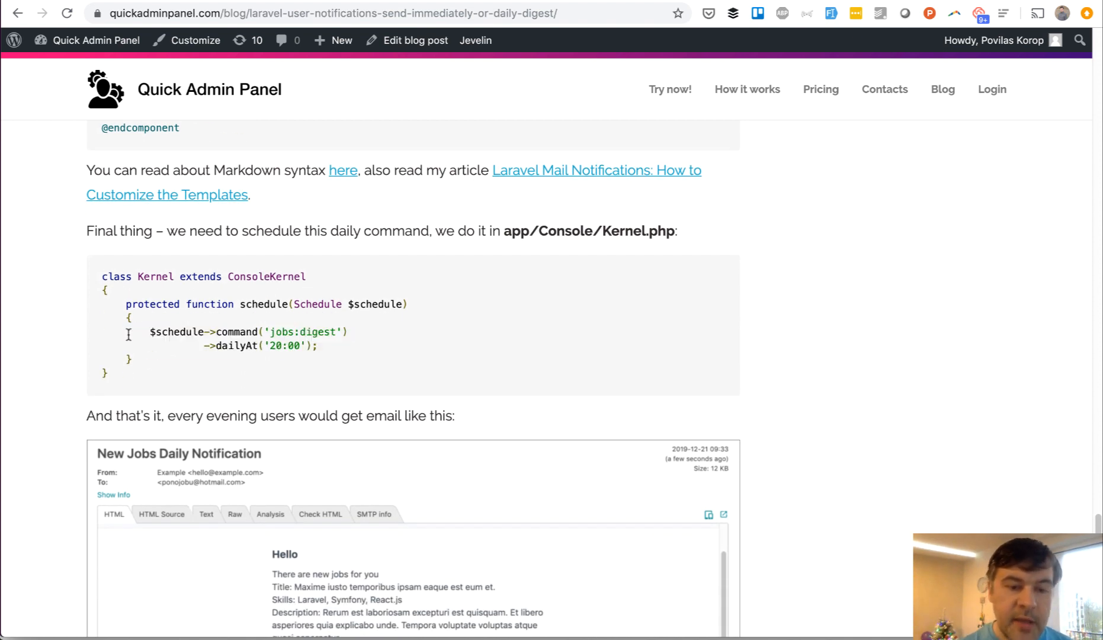
{"action": "scroll", "scroll_direction": "down", "scroll_amount": 3}
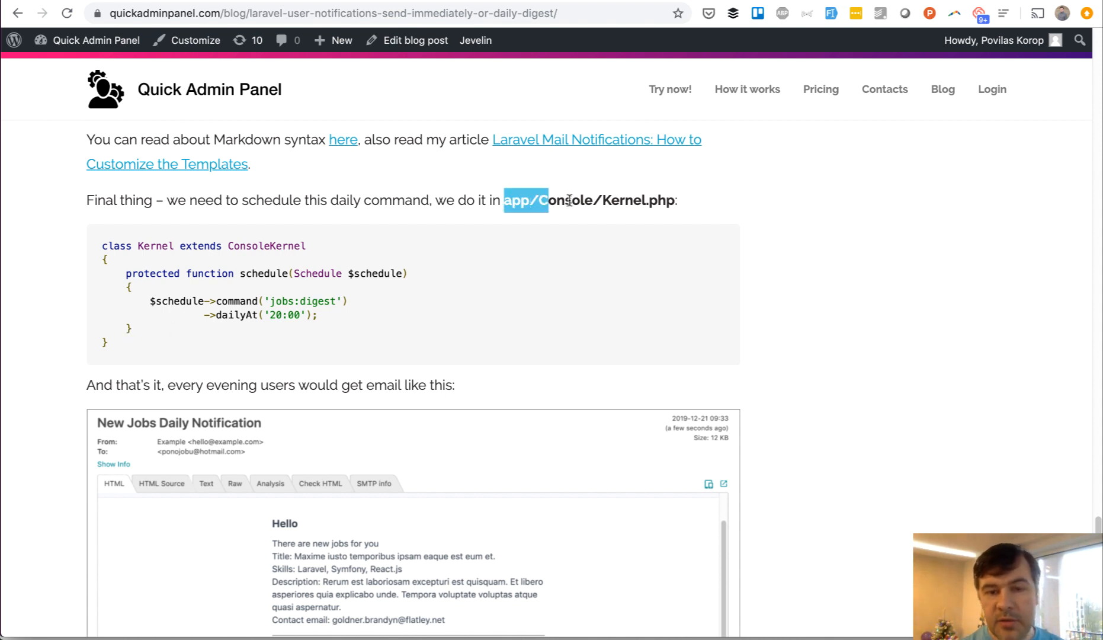
{"action": "scroll", "scroll_direction": "down", "scroll_amount": 3}
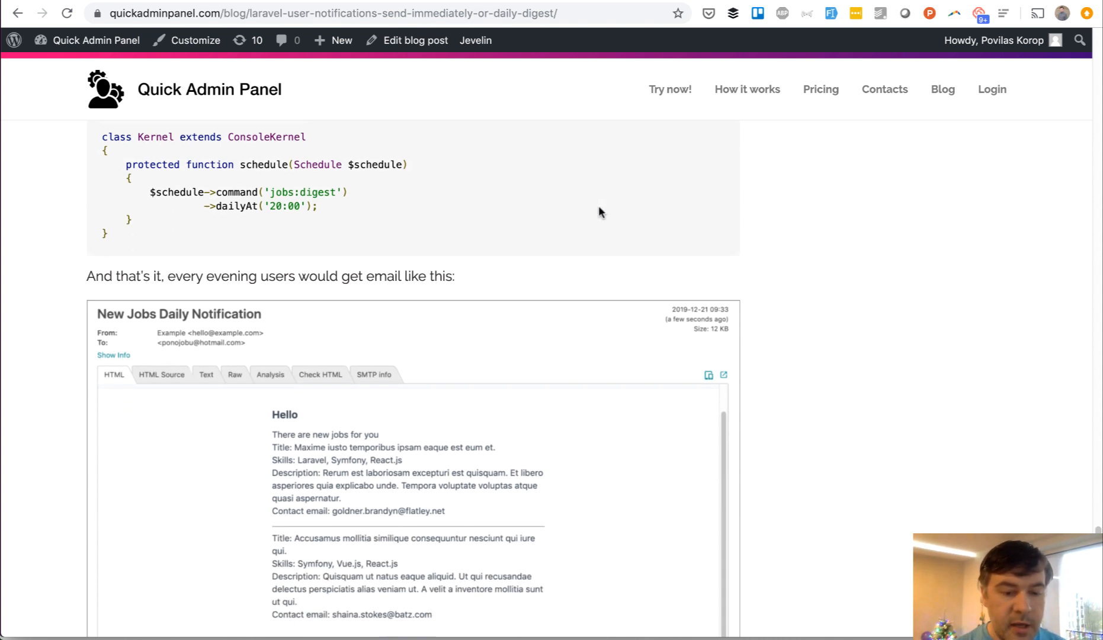
Step: Scroll to the GitHub repository link and promo box at the end of the post
{"action": "scroll", "scroll_direction": "down", "scroll_amount": 3}
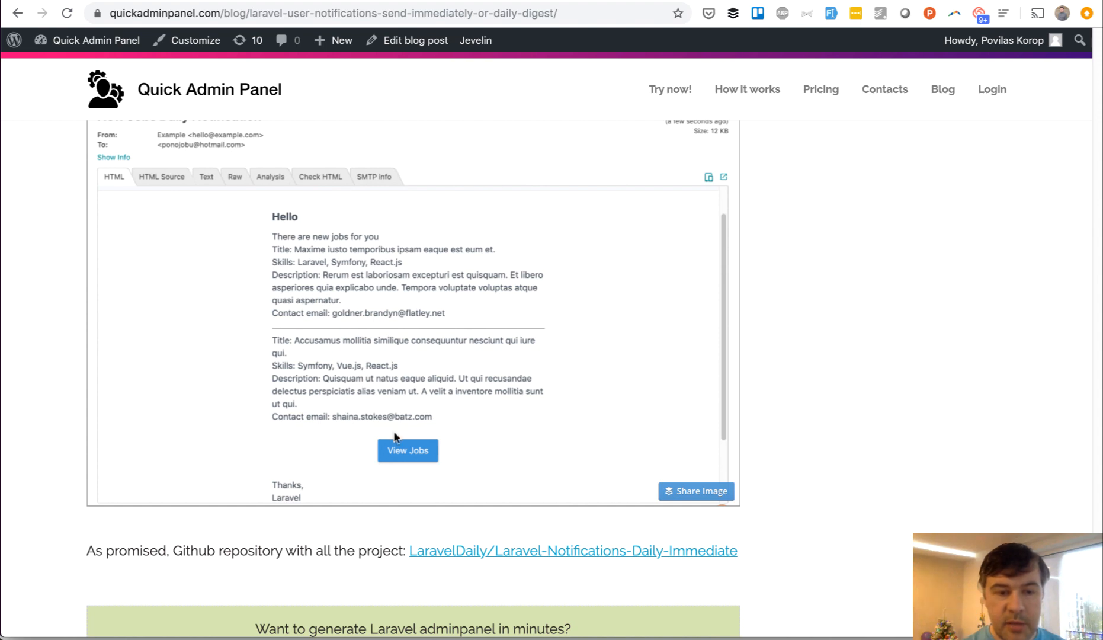
{"action": "mouse_move", "coordinate": [299, 239]}
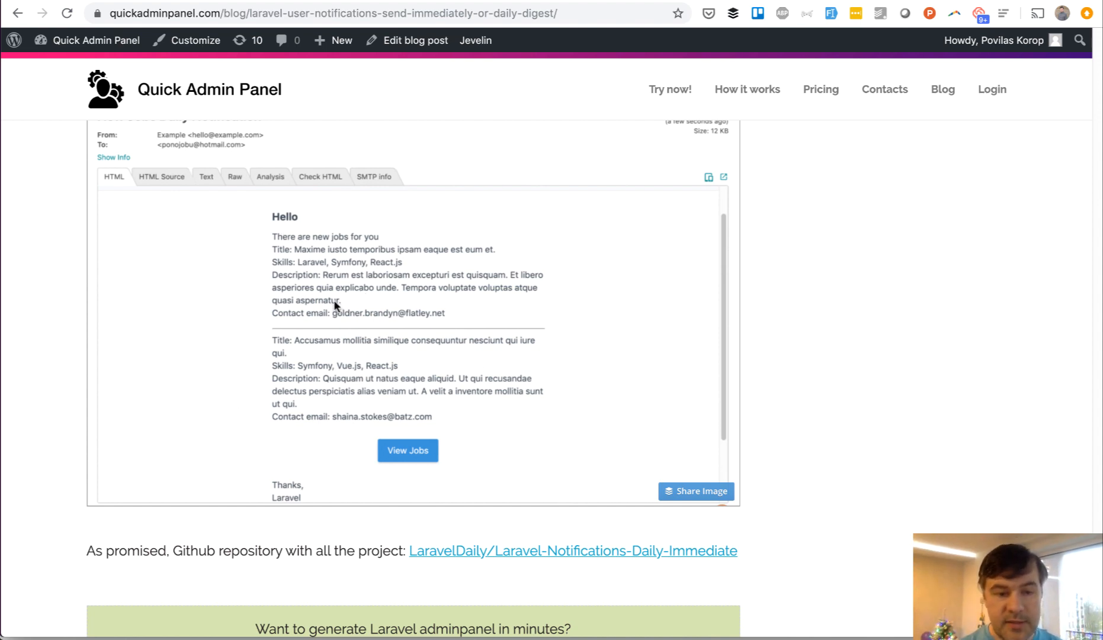
{"action": "mouse_move", "coordinate": [413, 390]}
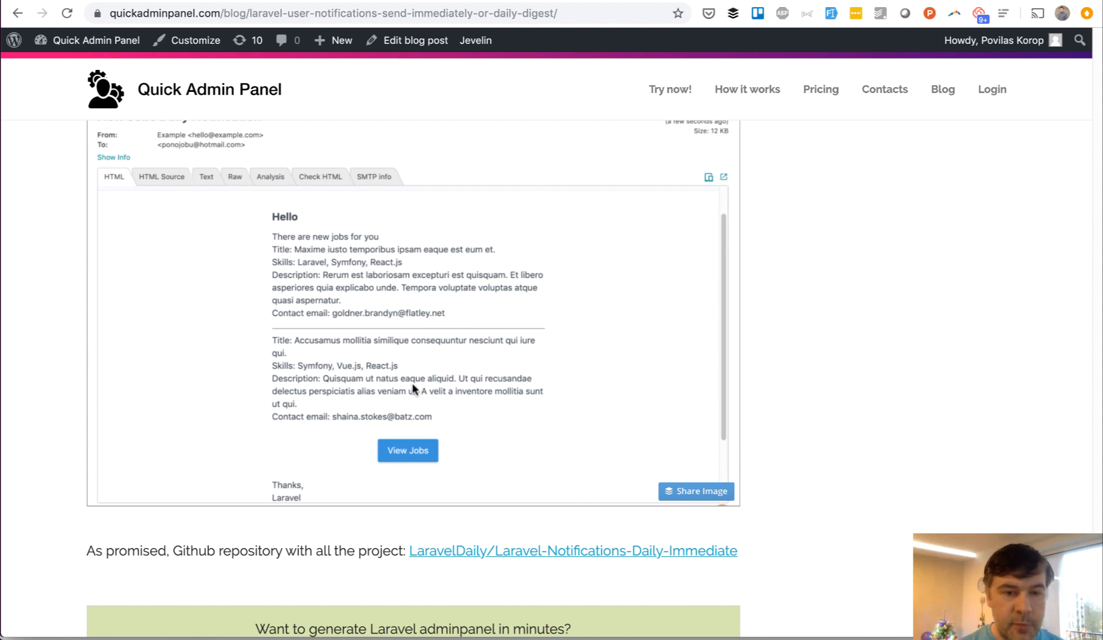
{"action": "scroll", "scroll_direction": "down", "scroll_amount": 3}
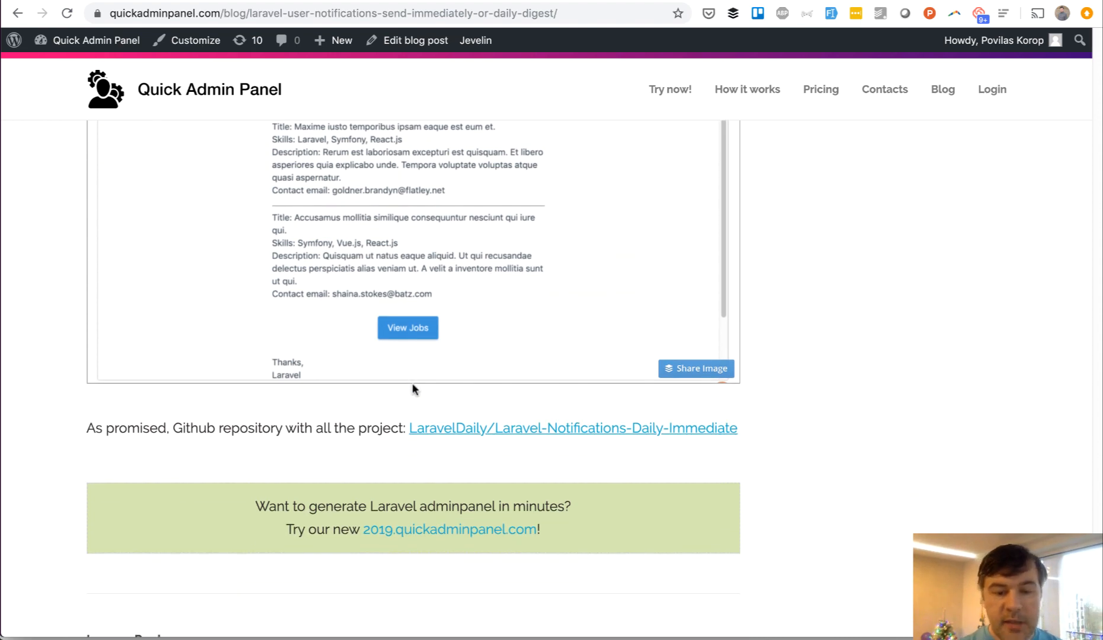
{"action": "mouse_move", "coordinate": [814, 368]}
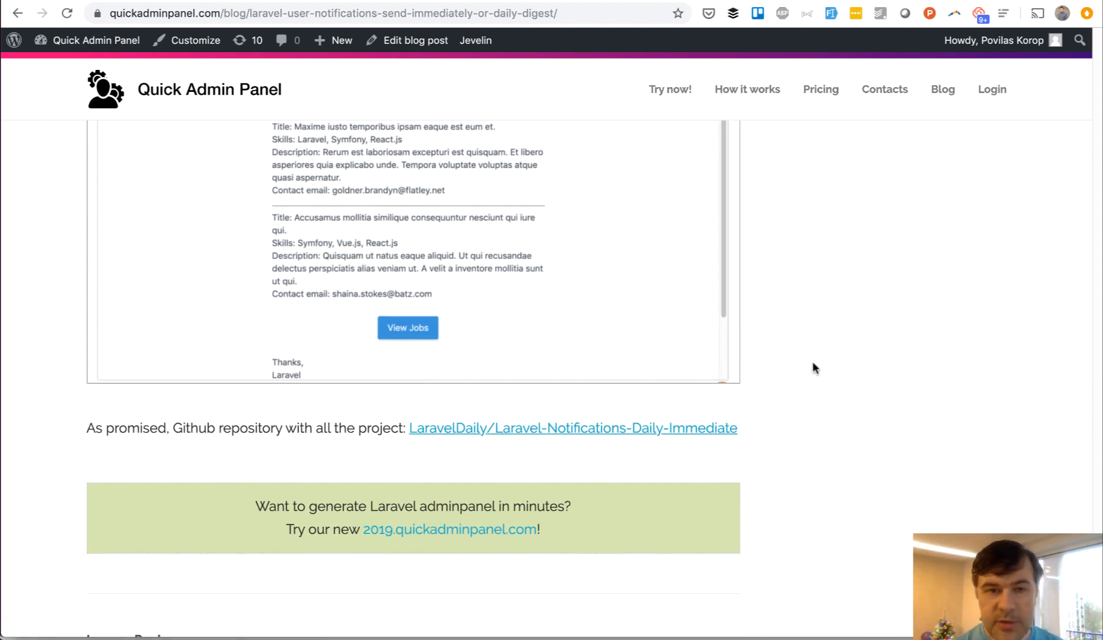